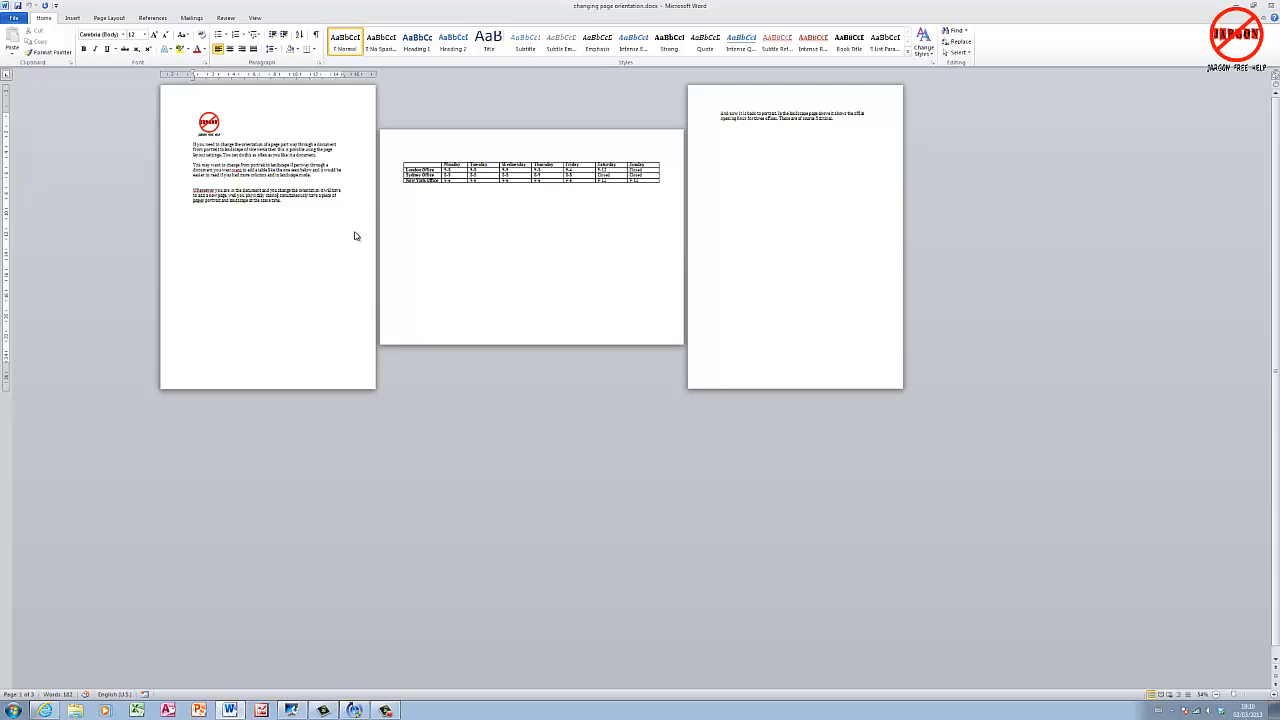
{"action": "mouse_move", "coordinate": [273, 199]}
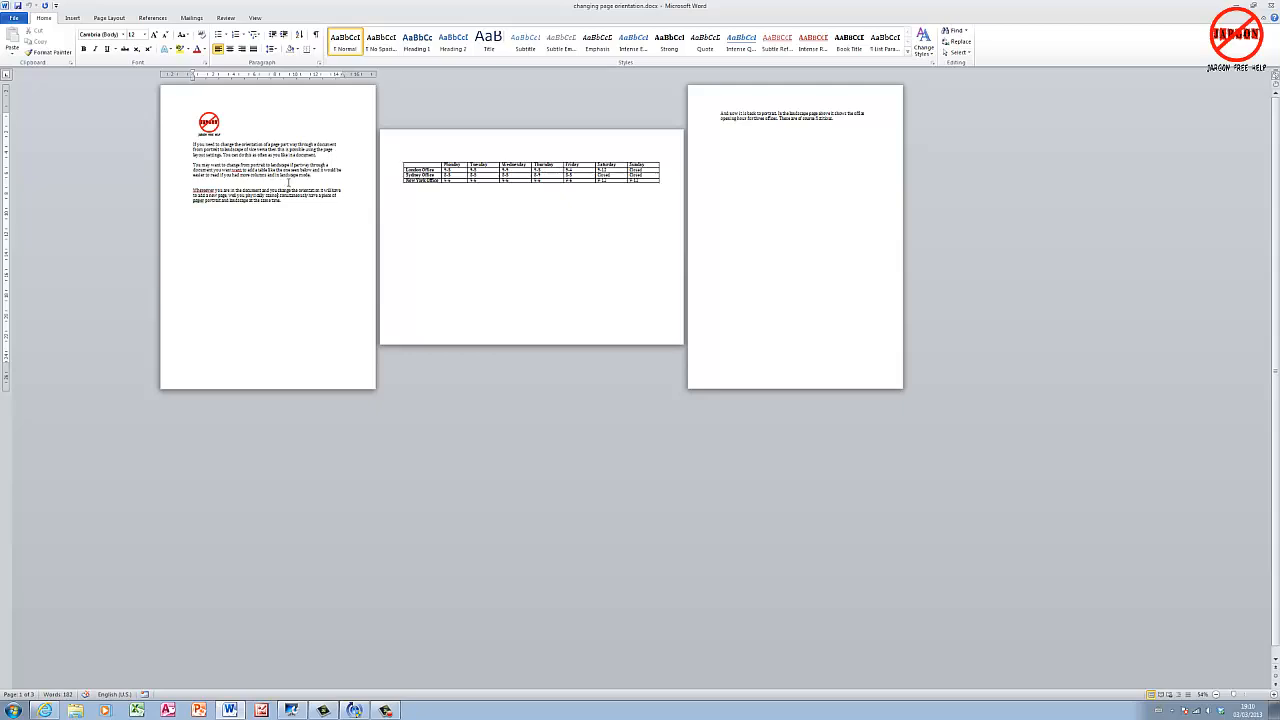
{"action": "mouse_move", "coordinate": [595, 201]}
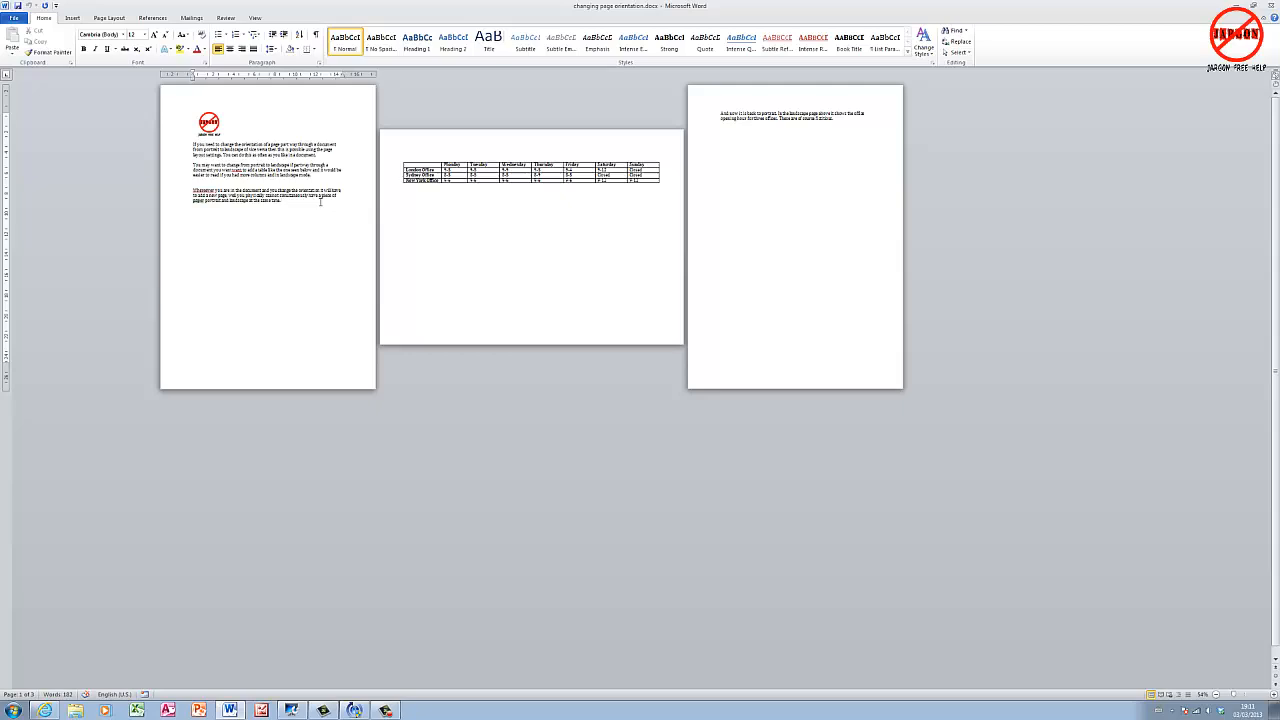
{"action": "mouse_move", "coordinate": [674, 183]}
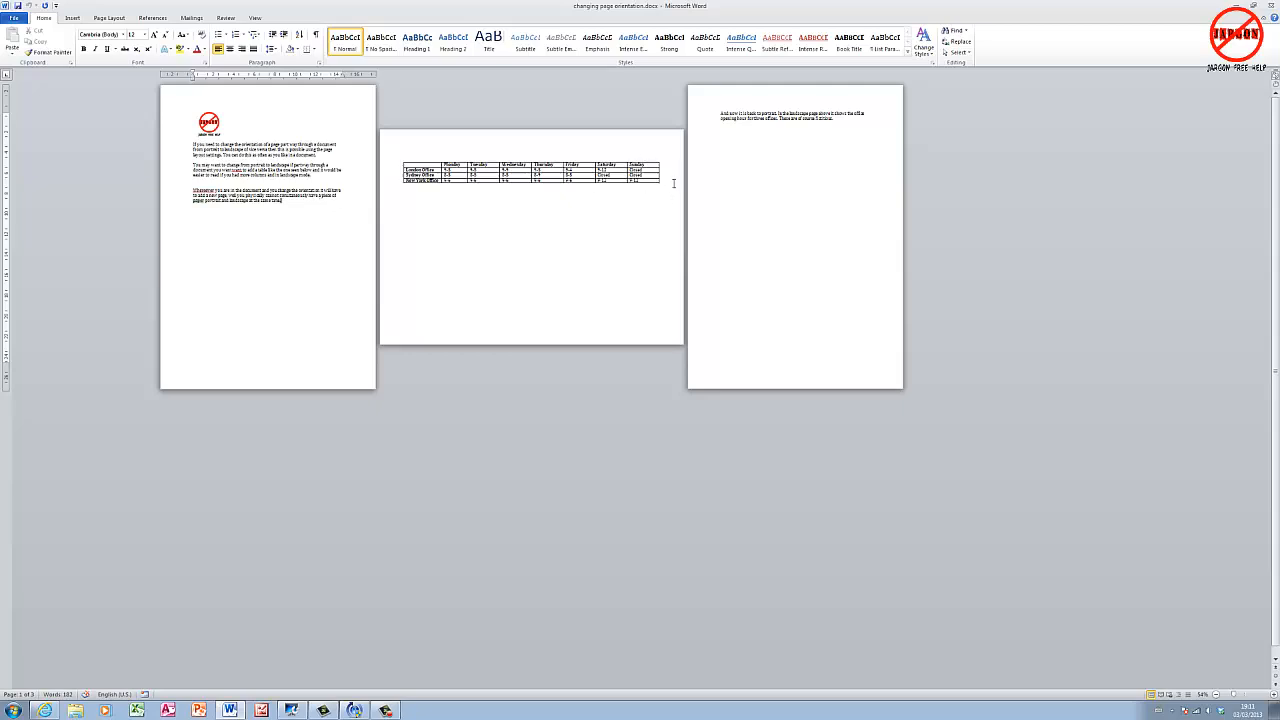
{"action": "mouse_move", "coordinate": [670, 208]}
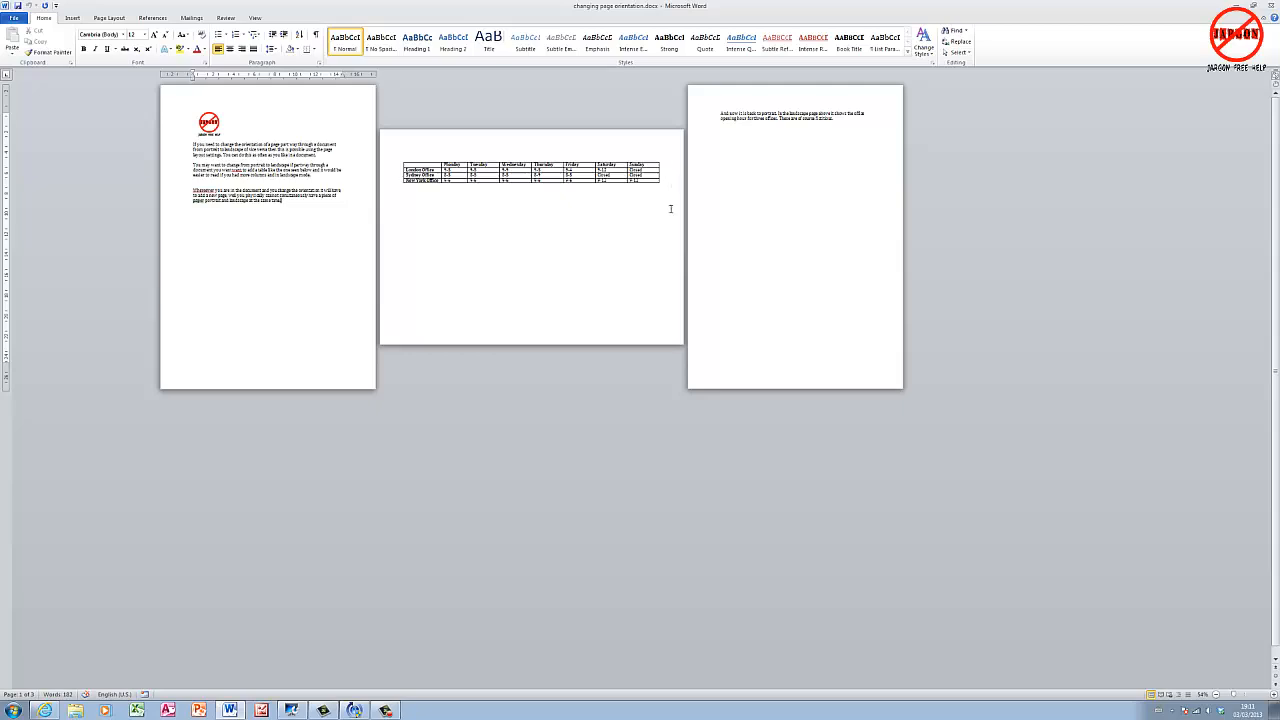
{"action": "mouse_move", "coordinate": [655, 239]}
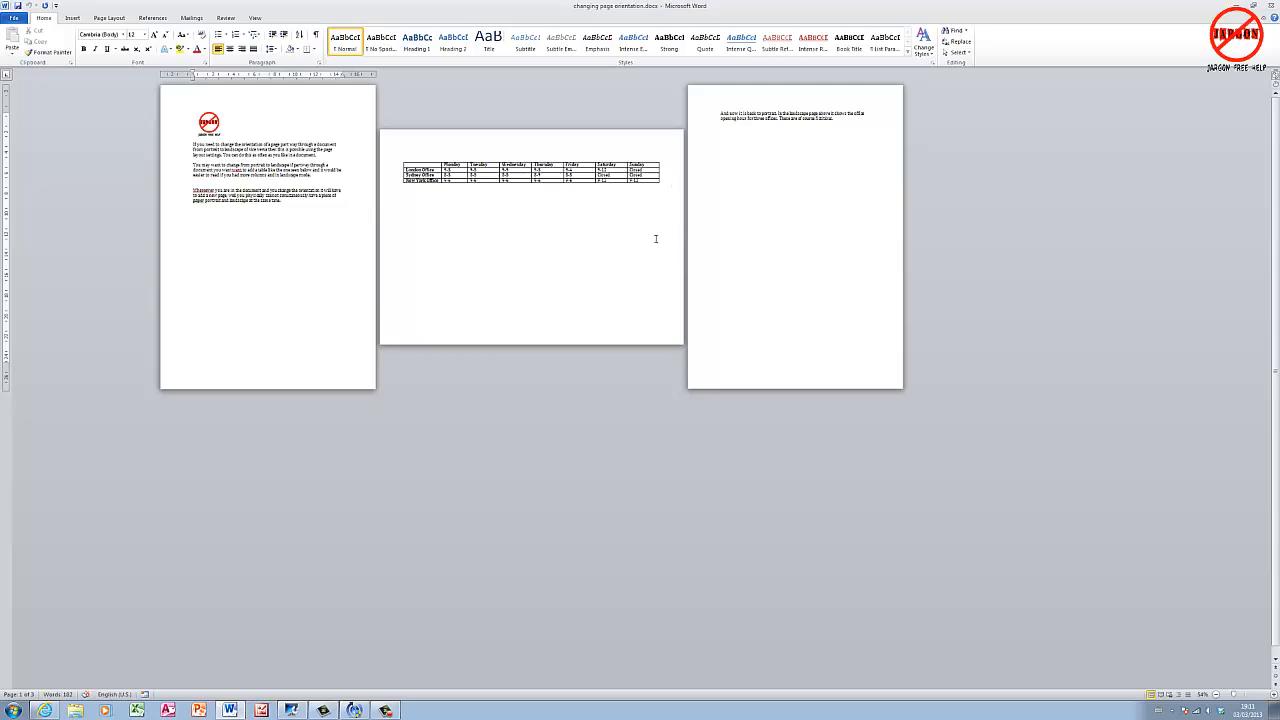
{"action": "mouse_move", "coordinate": [790, 235]}
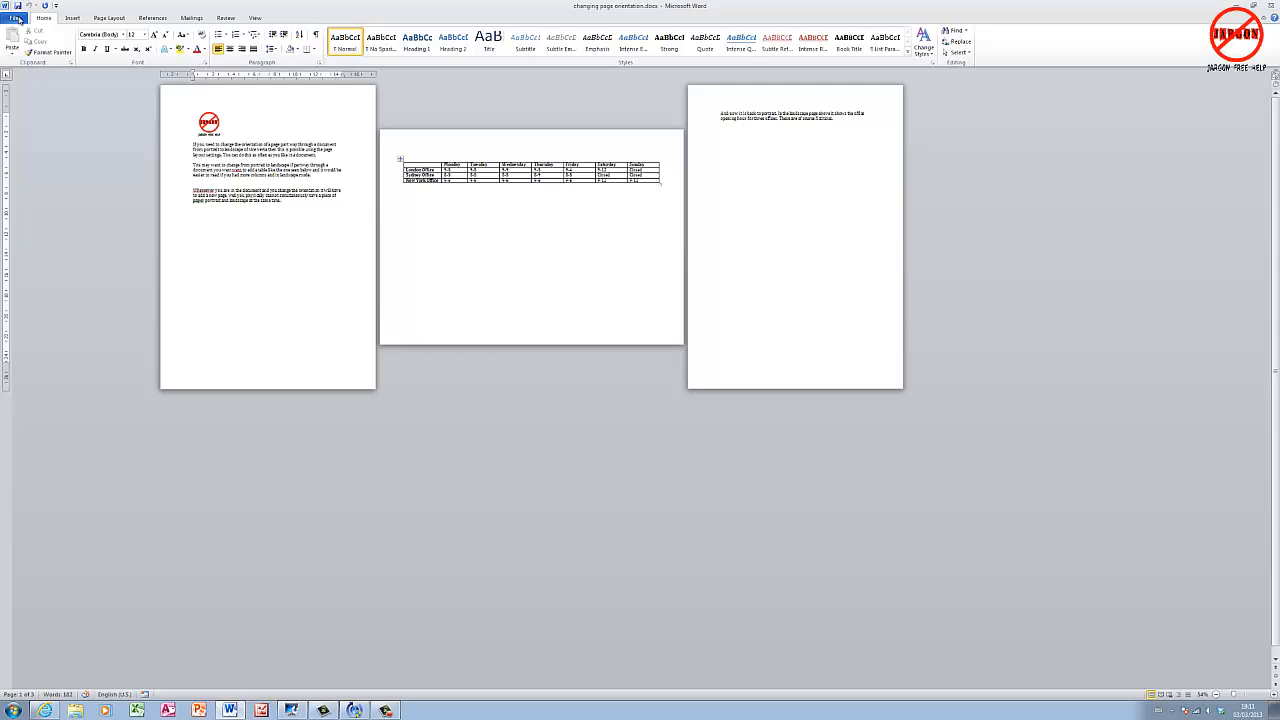
Create a new blank document and type 'This is the first page' on its first line.
{"action": "left_click", "coordinate": [16, 18]}
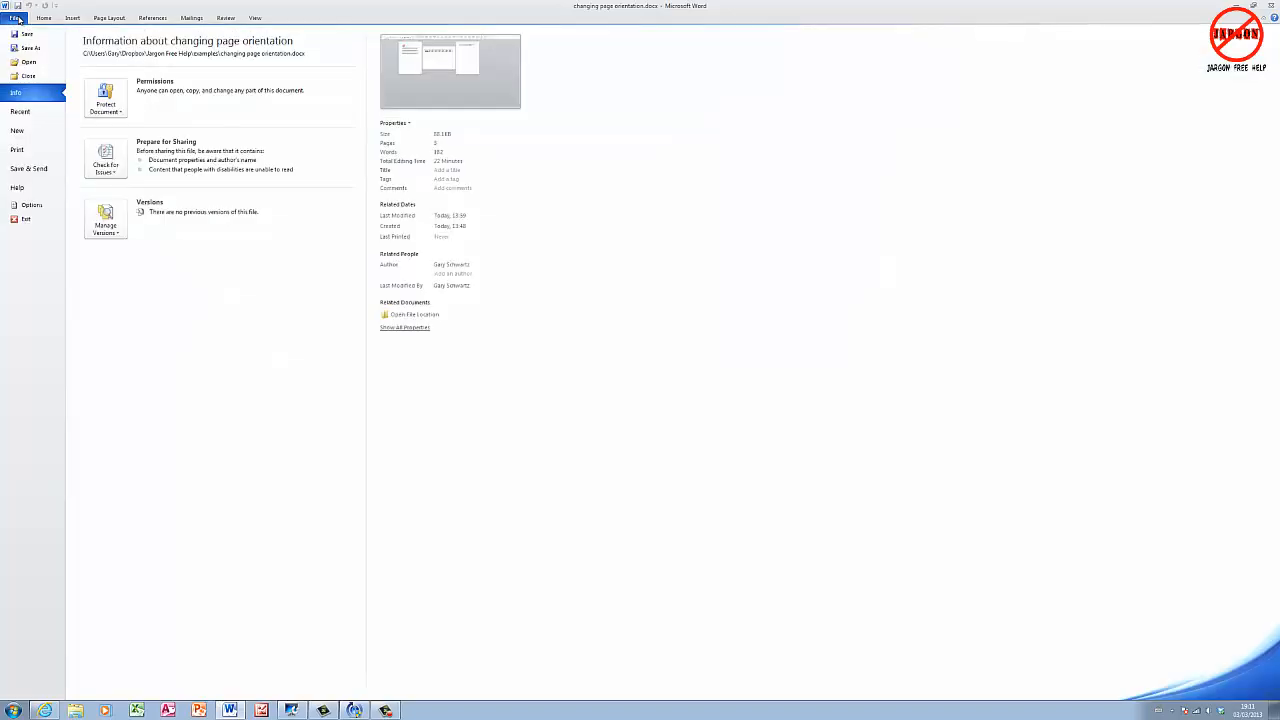
{"action": "left_click", "coordinate": [33, 260]}
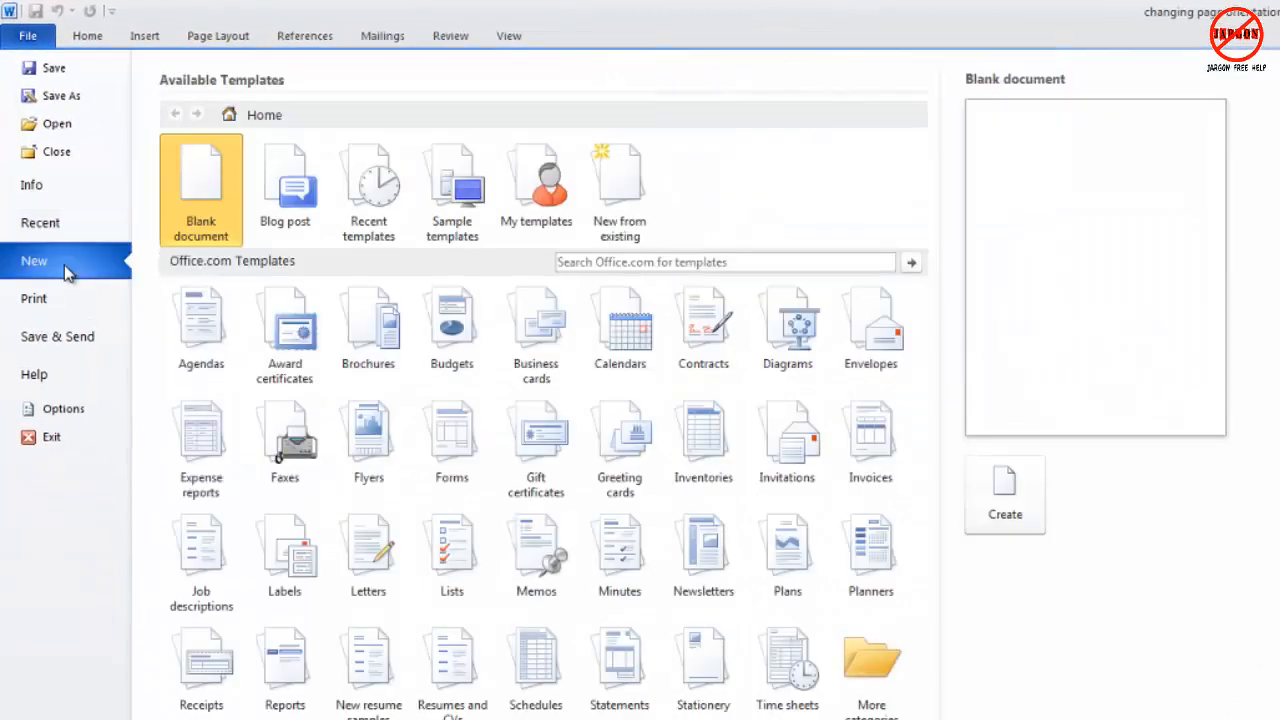
{"action": "left_click", "coordinate": [1004, 493]}
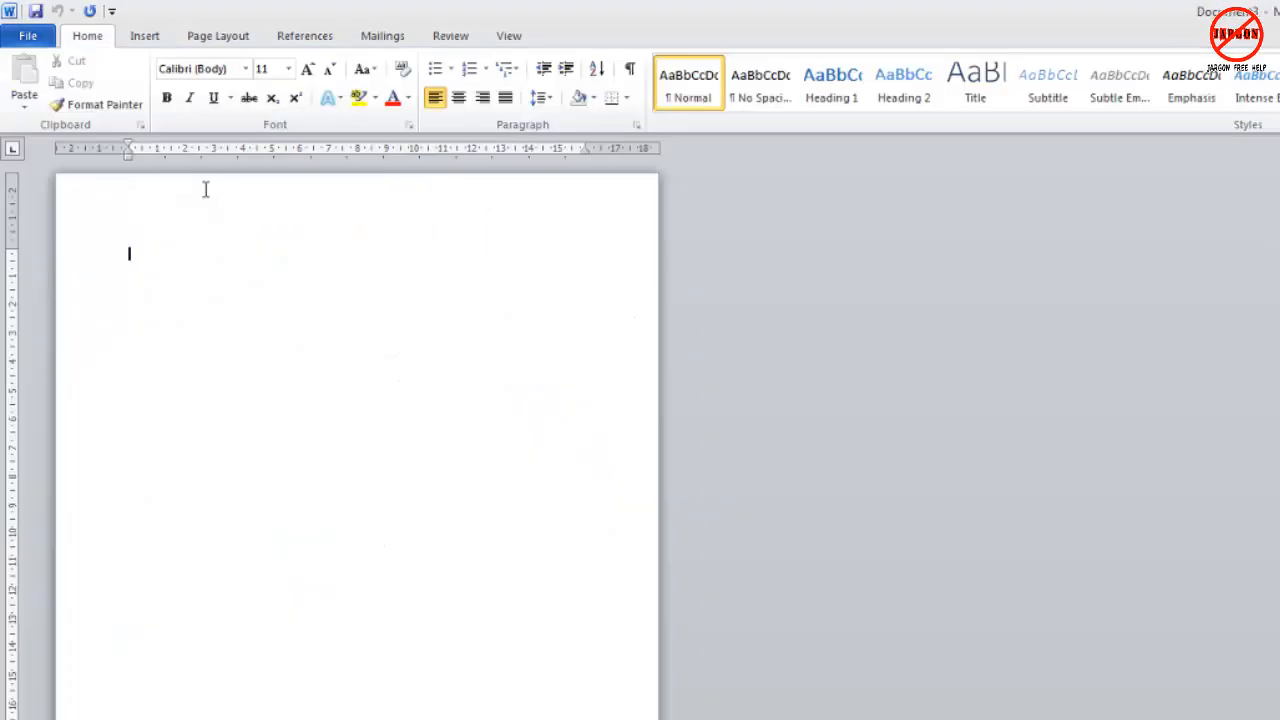
{"action": "mouse_move", "coordinate": [246, 214]}
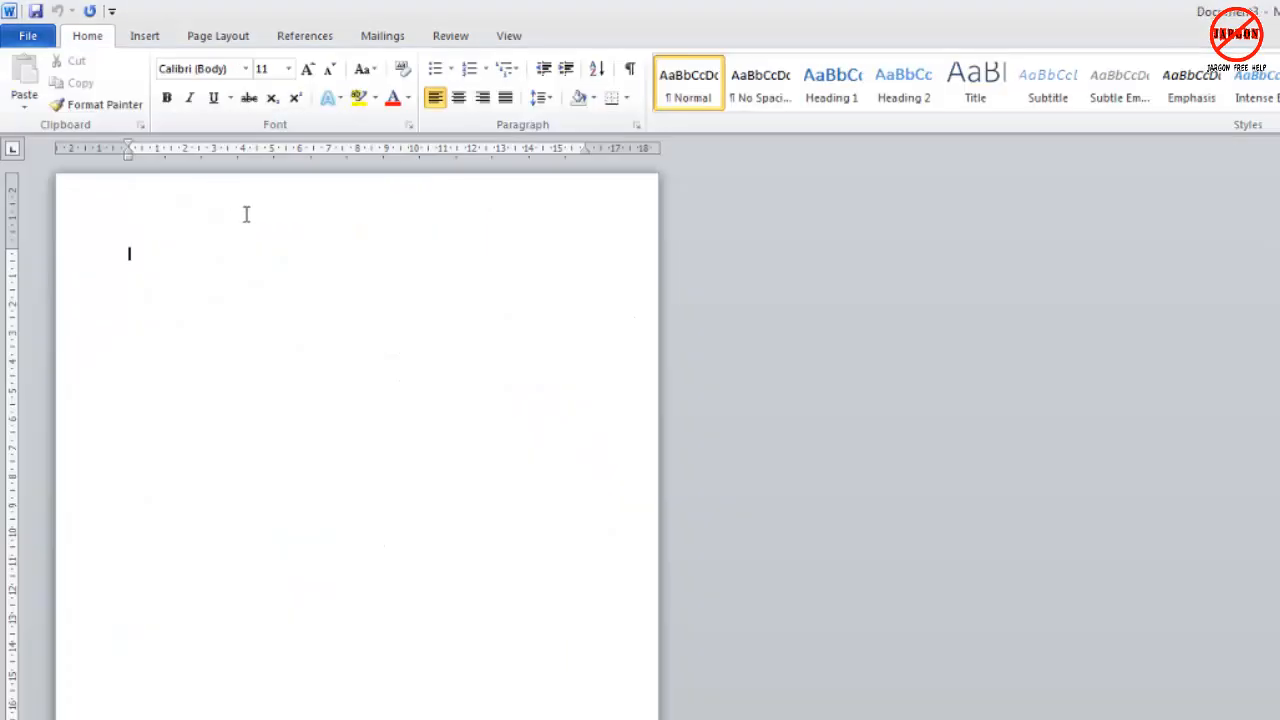
{"action": "type", "text": "This is the"}
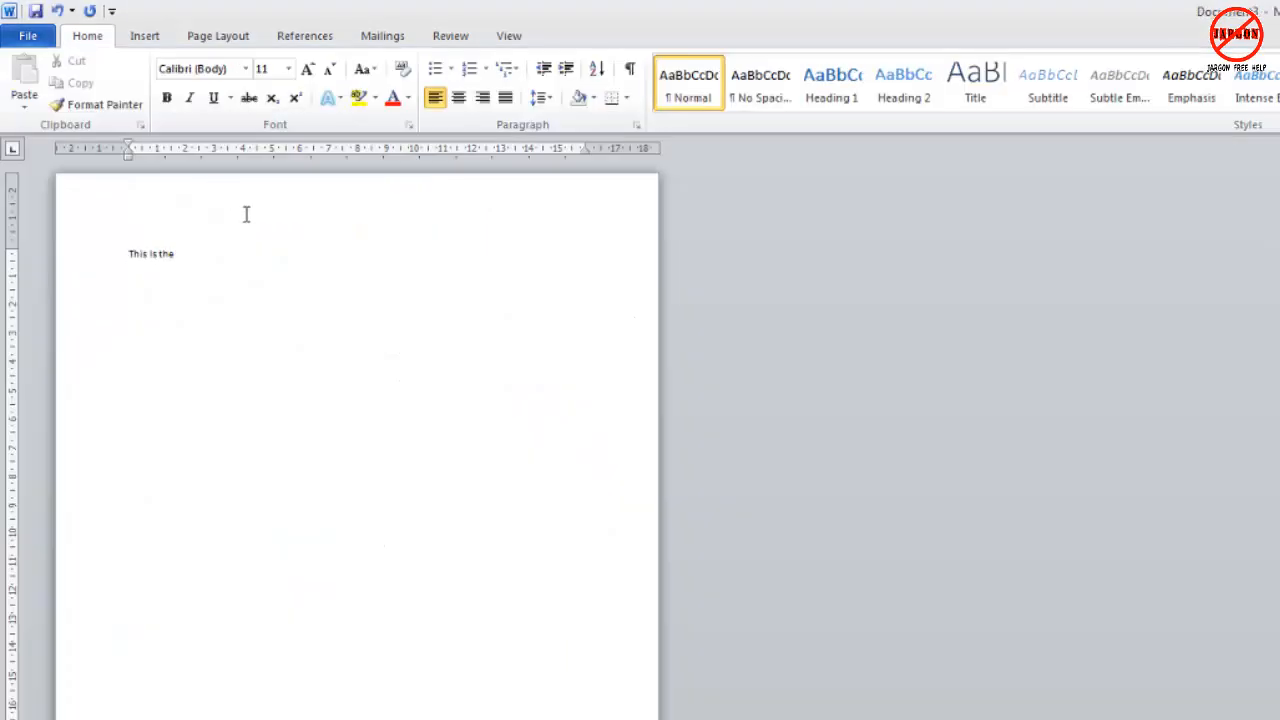
{"action": "type", "text": "first page"}
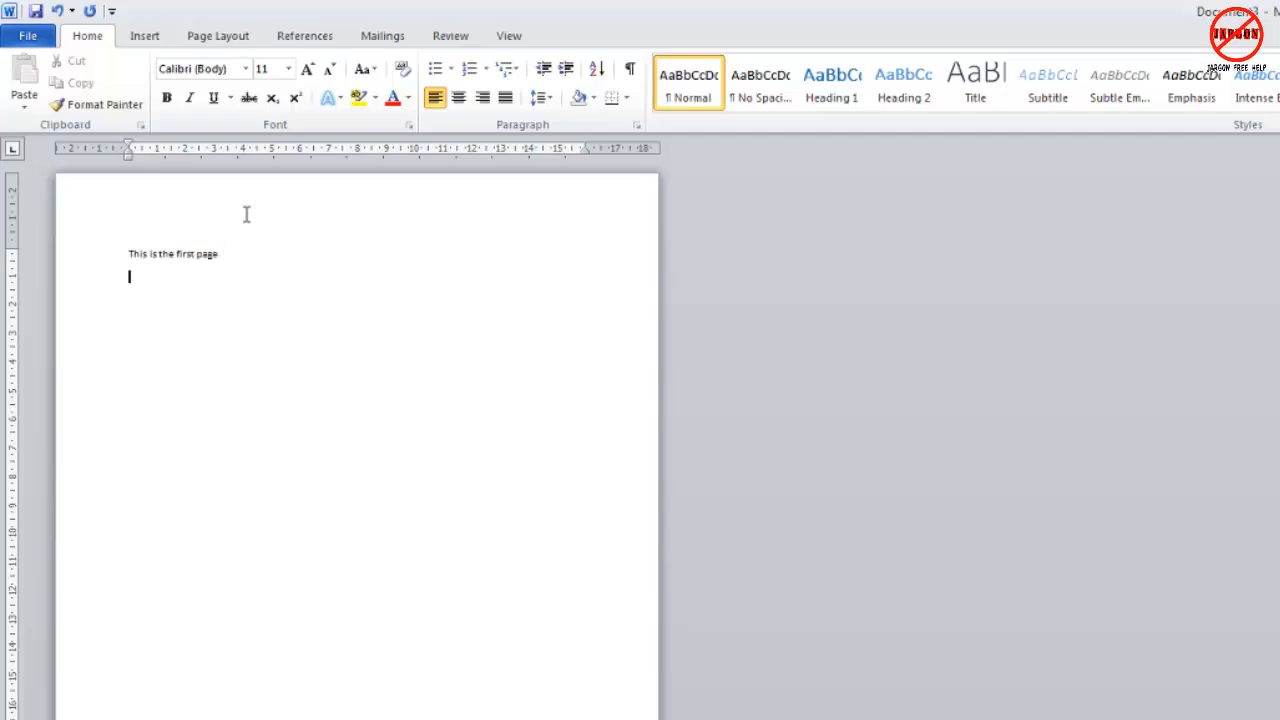
{"action": "mouse_move", "coordinate": [217, 35]}
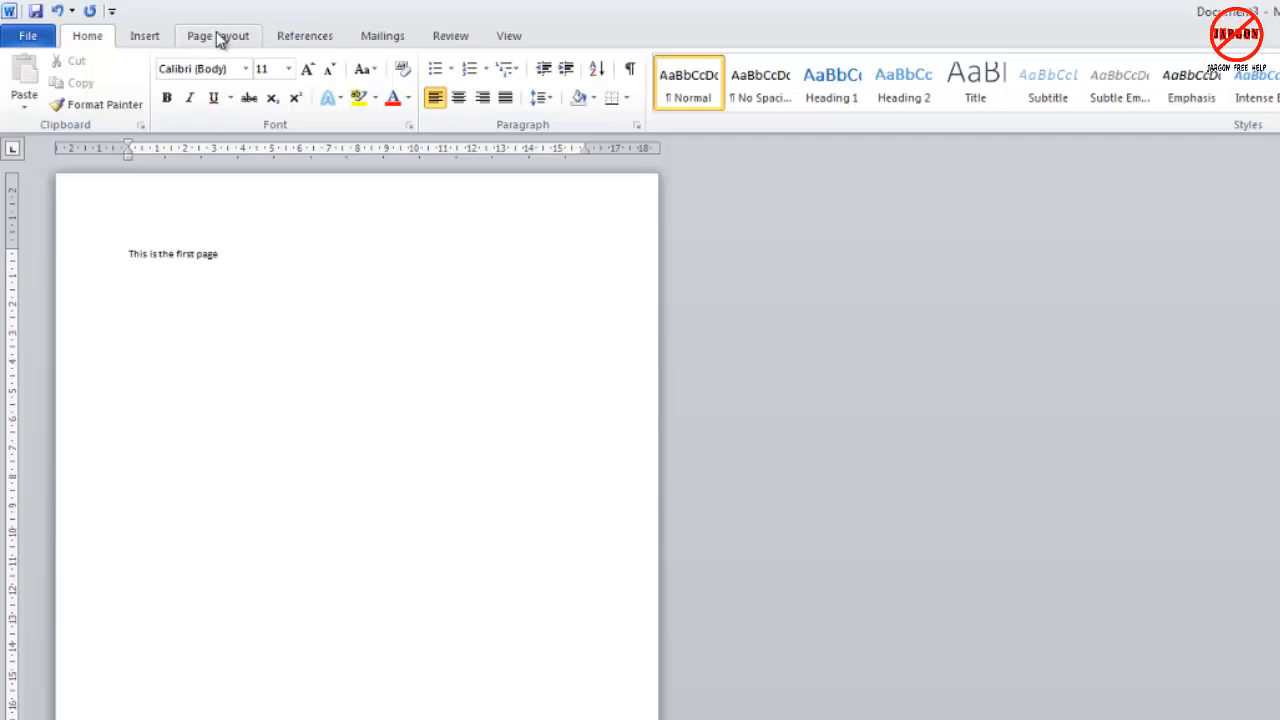
Open the Page Setup dialog from the Page Layout tab.
{"action": "left_click", "coordinate": [217, 35]}
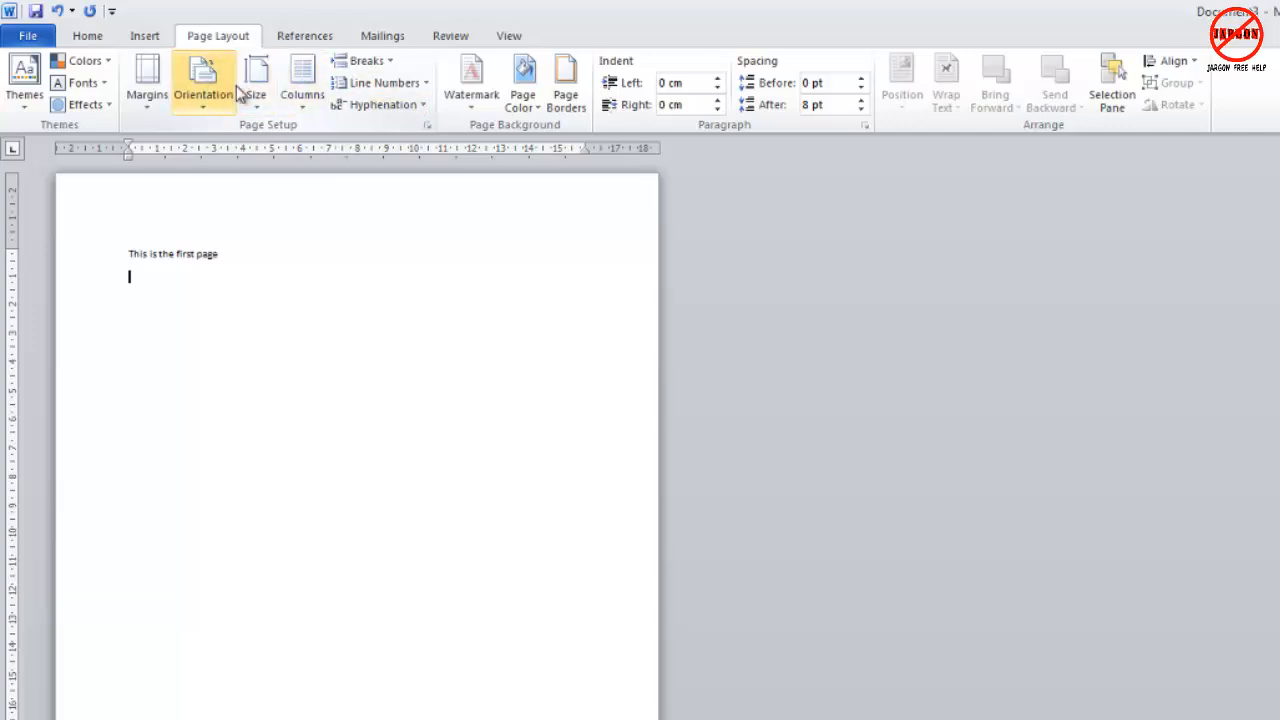
{"action": "mouse_move", "coordinate": [426, 124]}
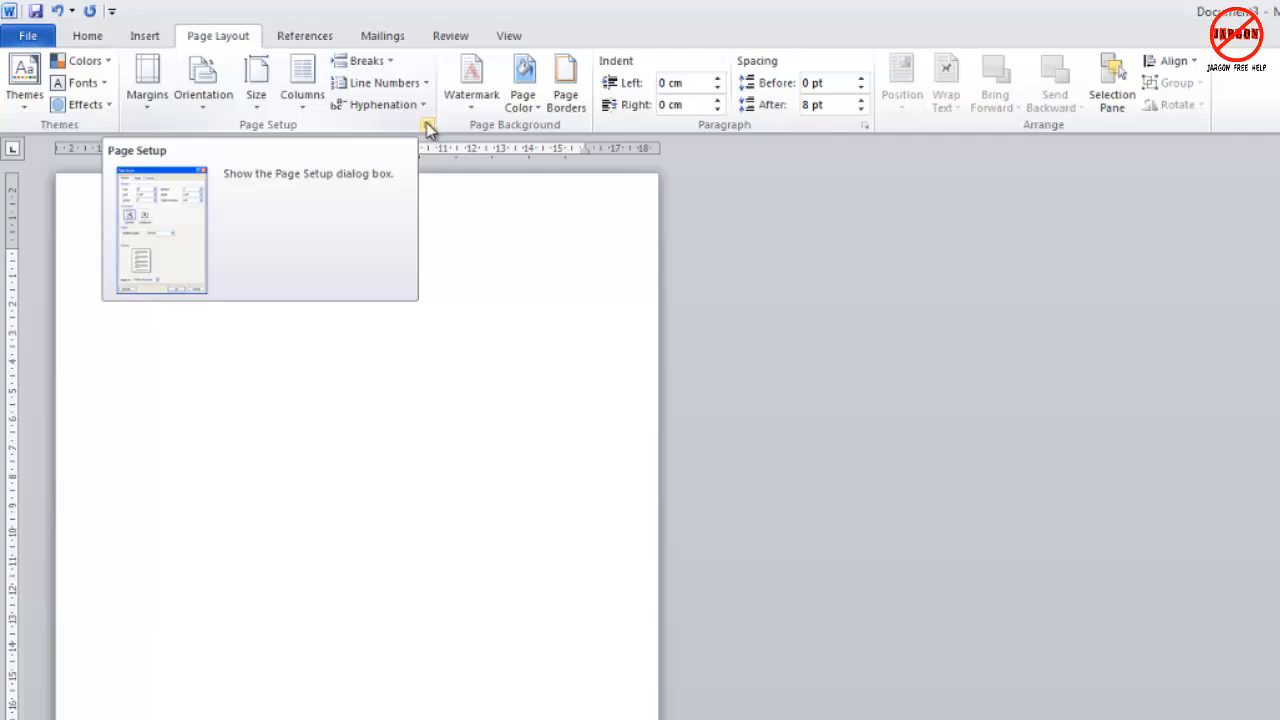
{"action": "left_click", "coordinate": [427, 124]}
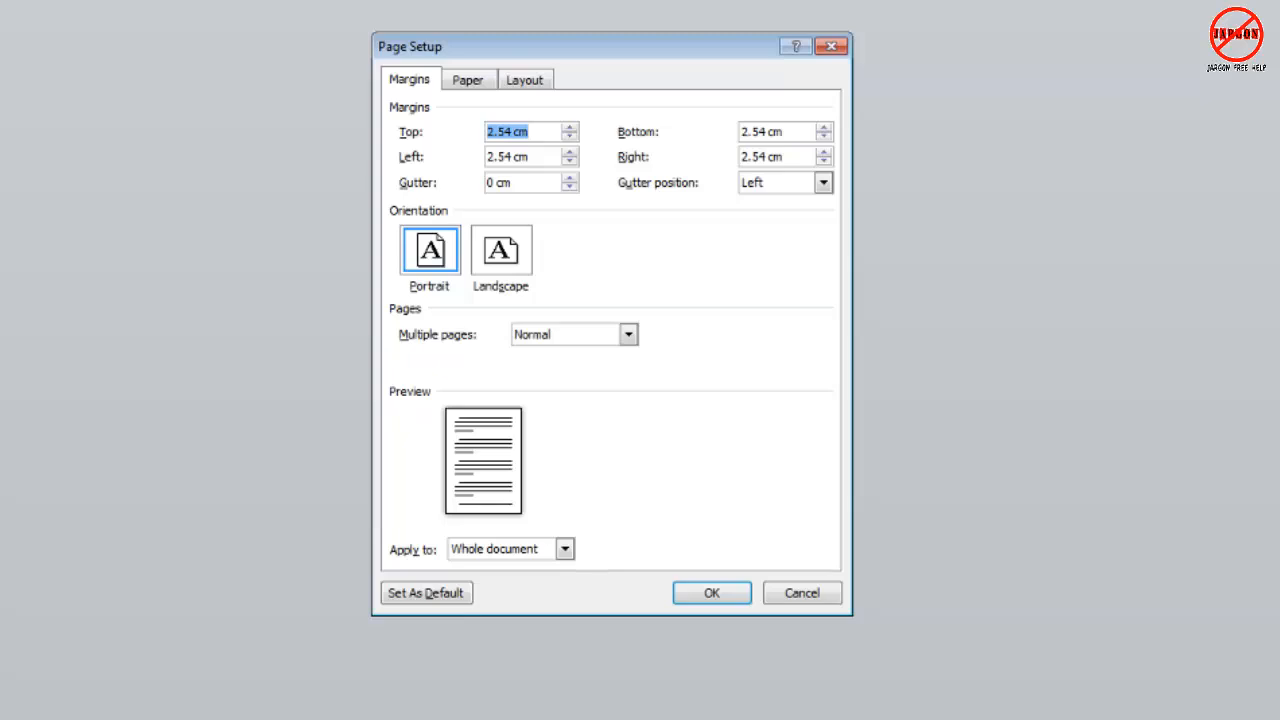
{"action": "mouse_move", "coordinate": [520, 260]}
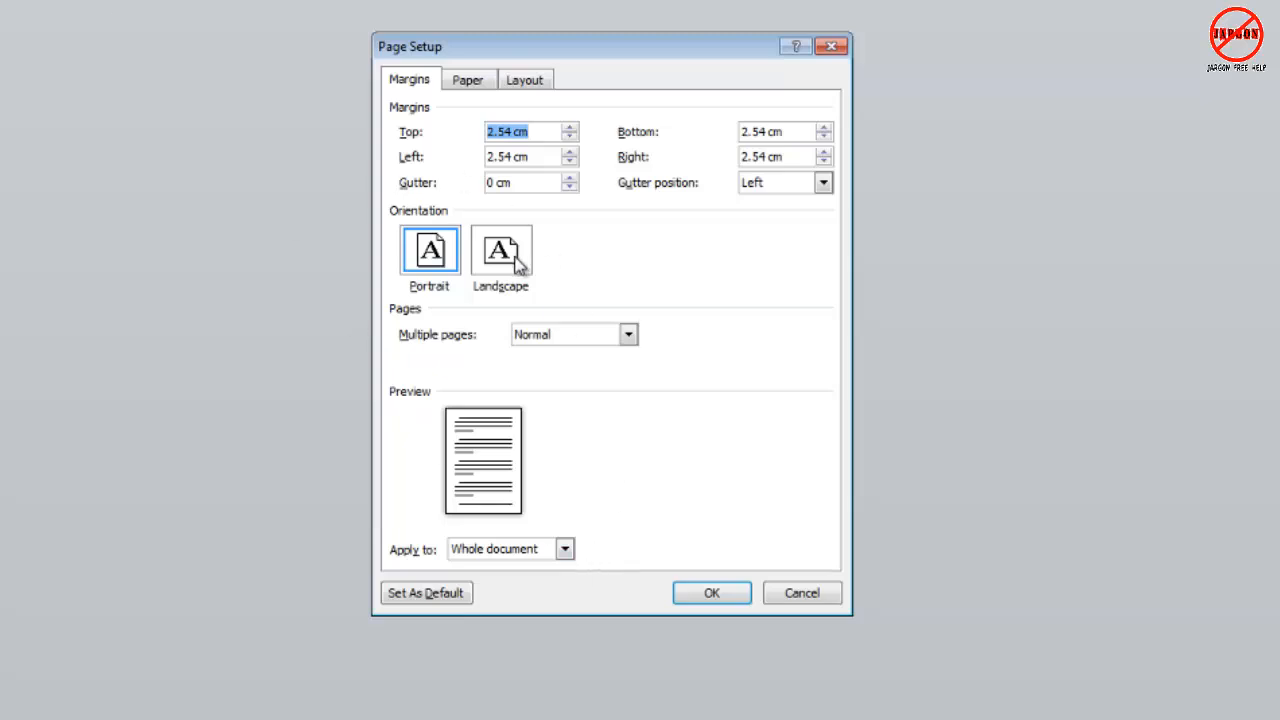
Set Landscape orientation applied from this point forward, keeping the first page portrait.
{"action": "left_click", "coordinate": [501, 250]}
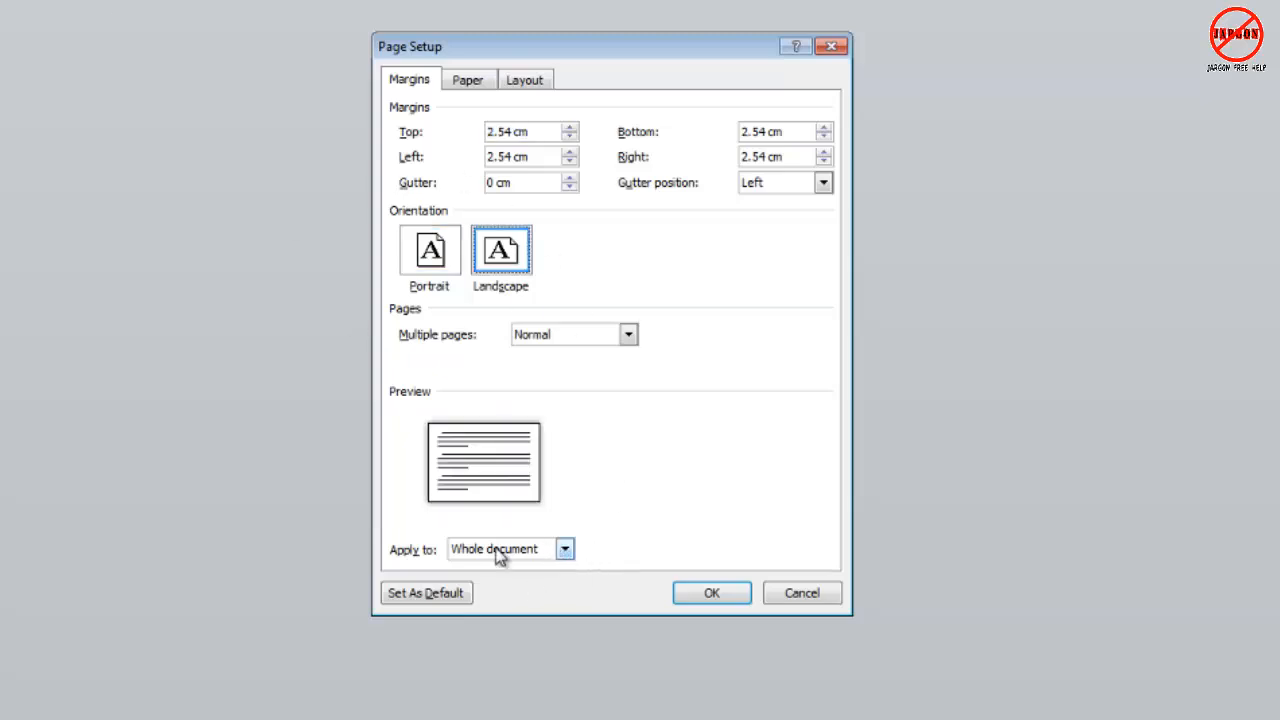
{"action": "mouse_move", "coordinate": [403, 560]}
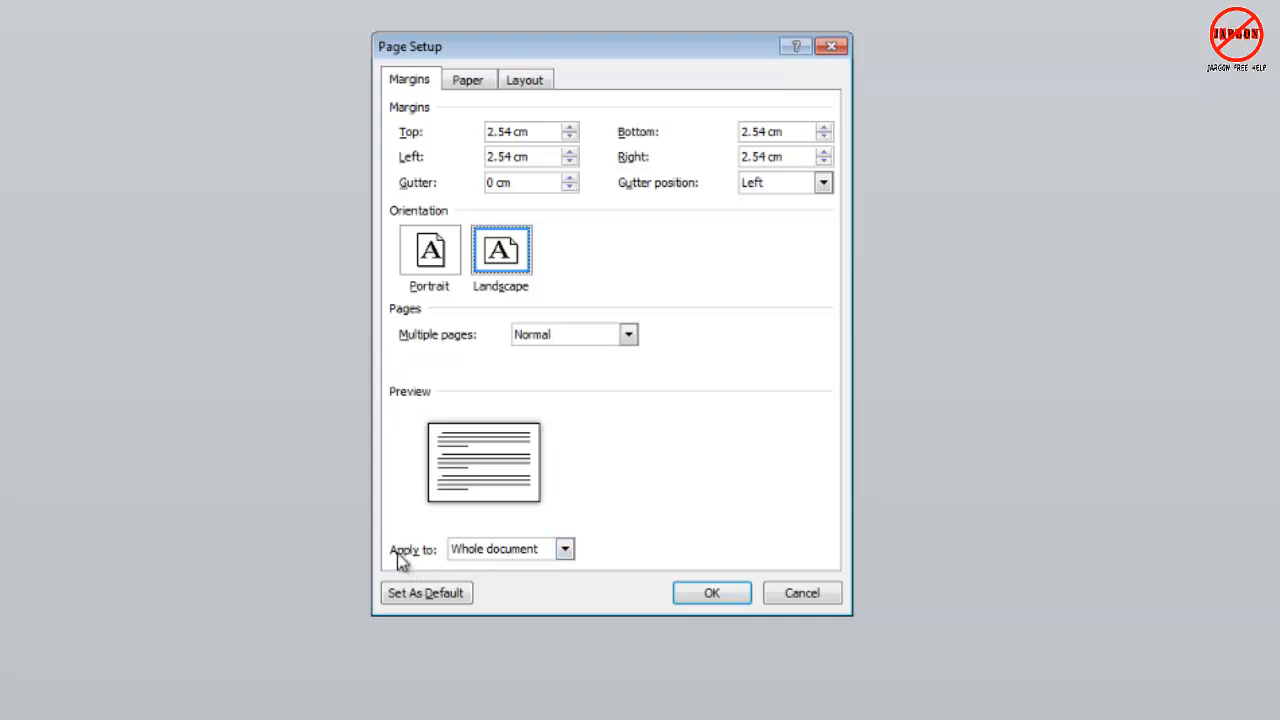
{"action": "left_click", "coordinate": [565, 549]}
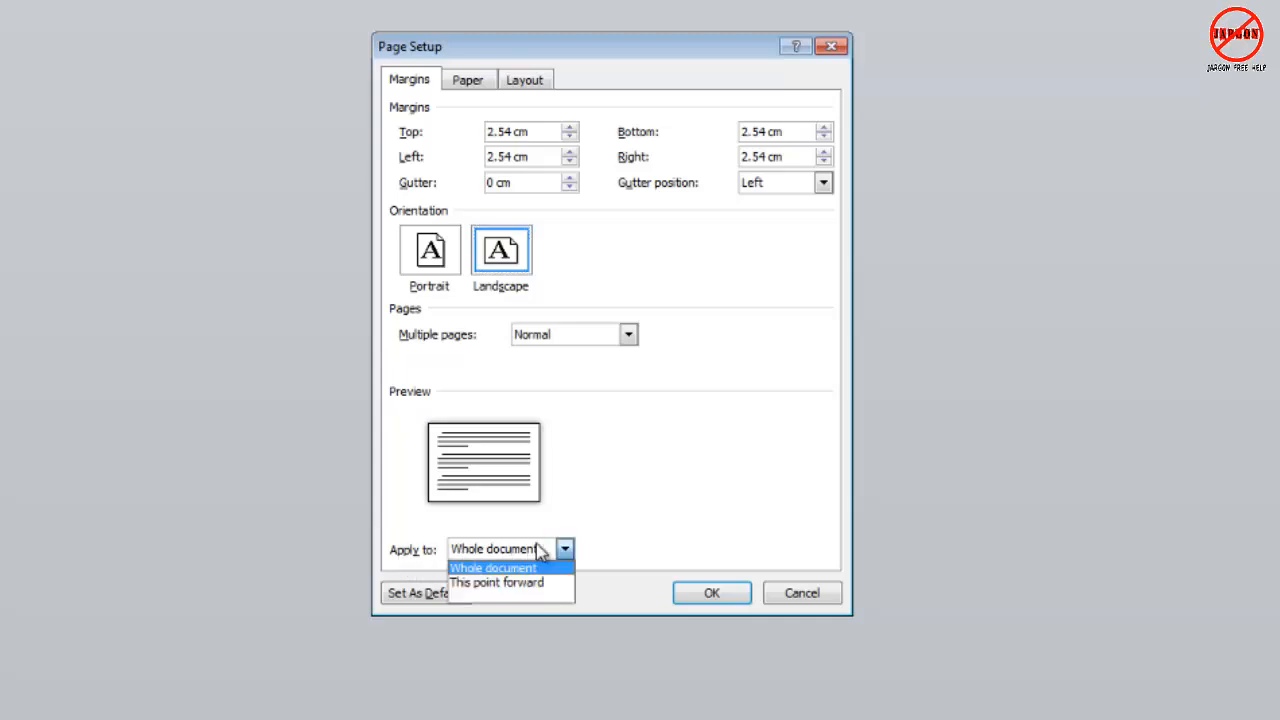
{"action": "left_click", "coordinate": [496, 582]}
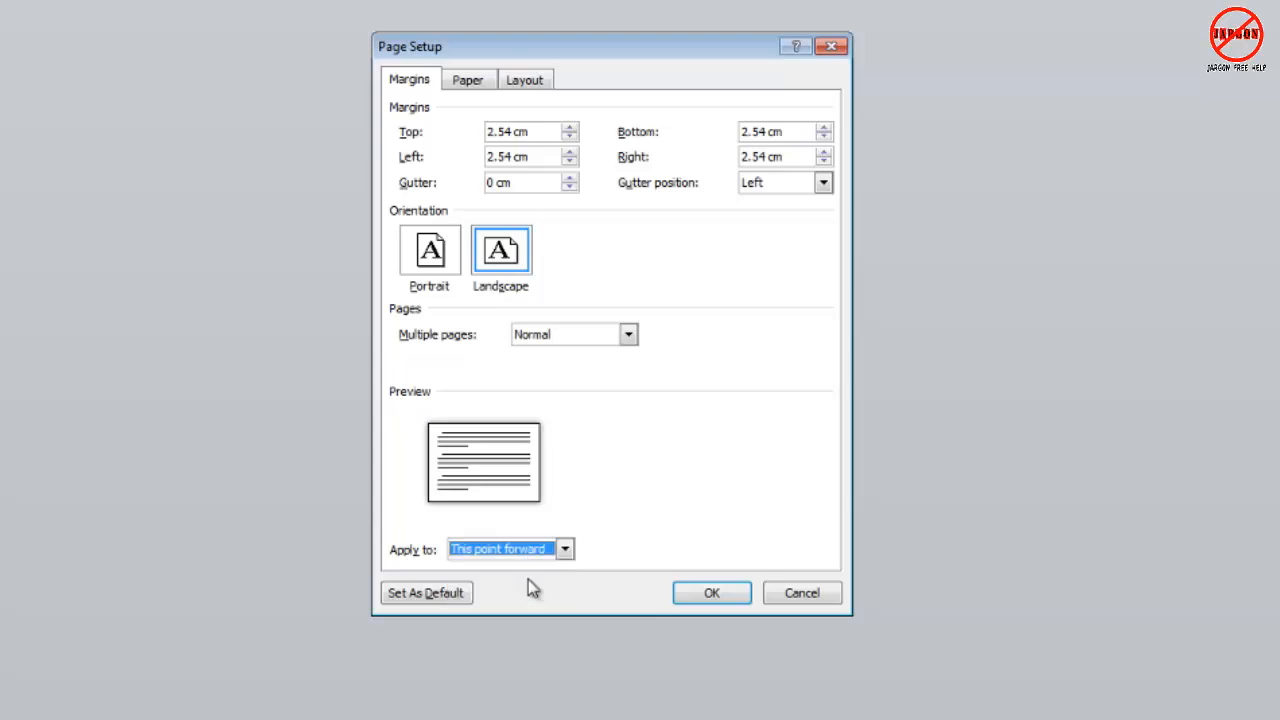
{"action": "mouse_move", "coordinate": [711, 592]}
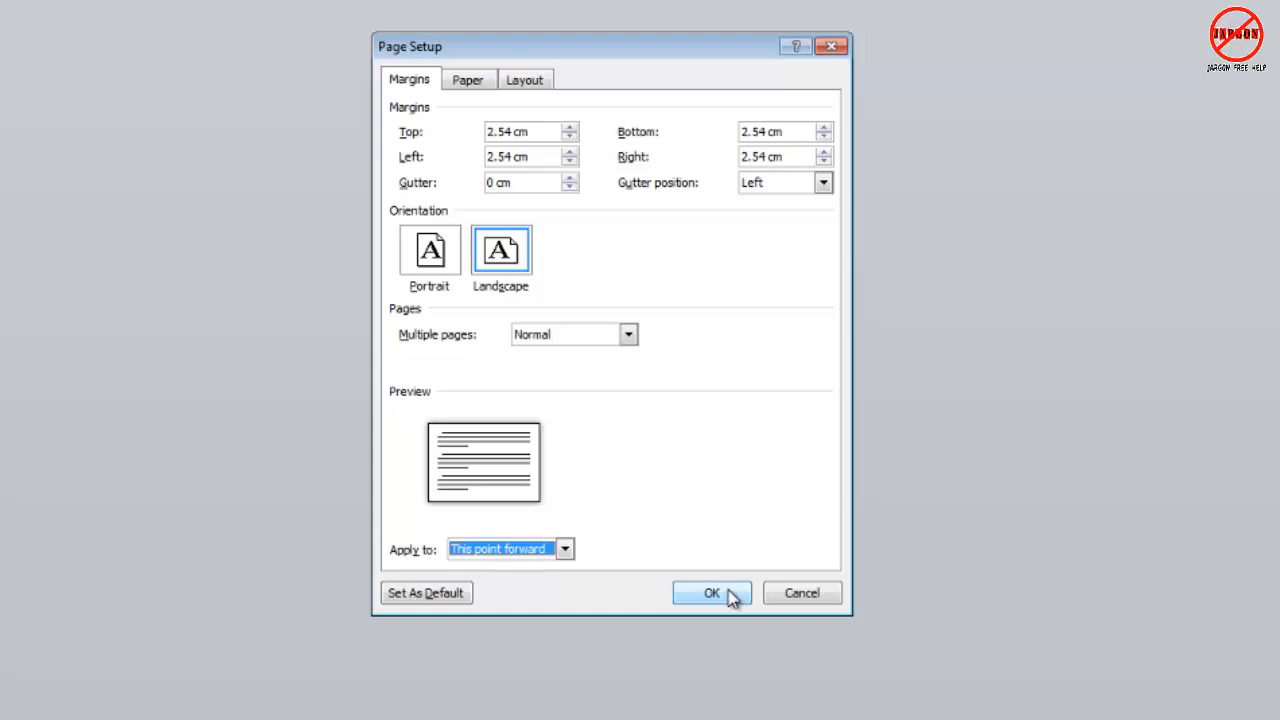
{"action": "left_click", "coordinate": [711, 592]}
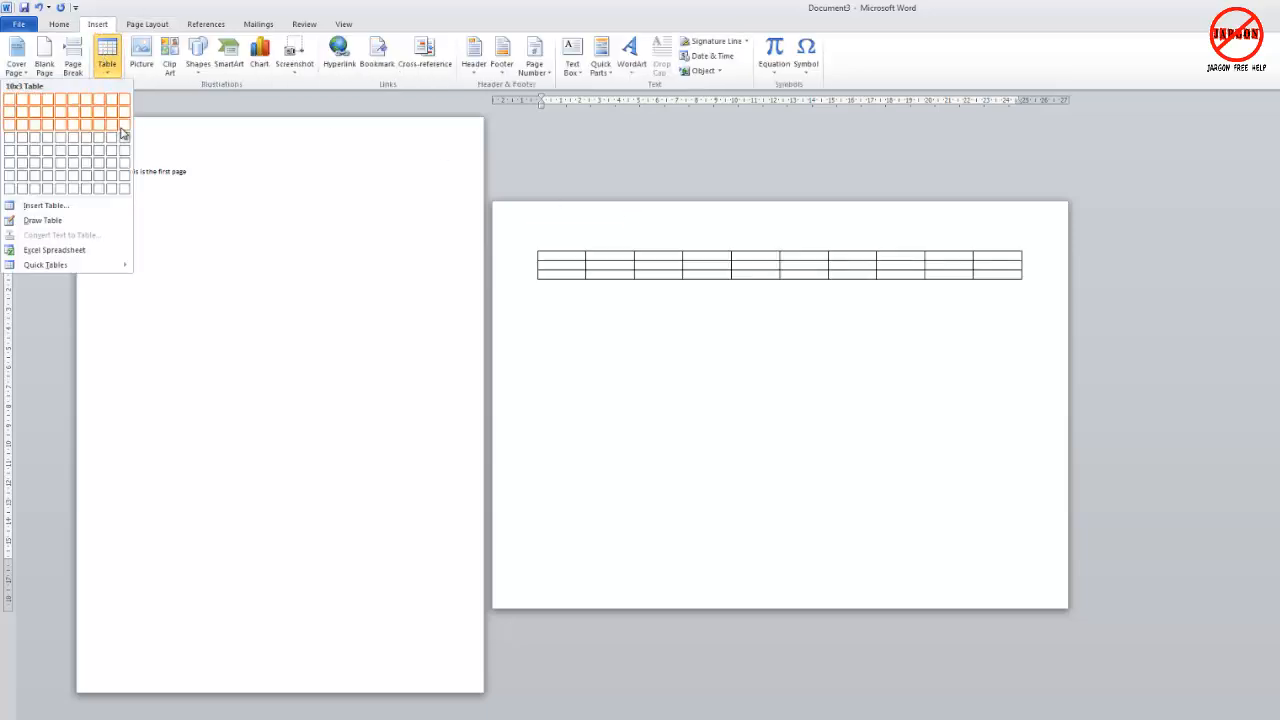
Insert a 10-by-3 table on the landscape page and place the cursor below it.
{"action": "left_click", "coordinate": [123, 132]}
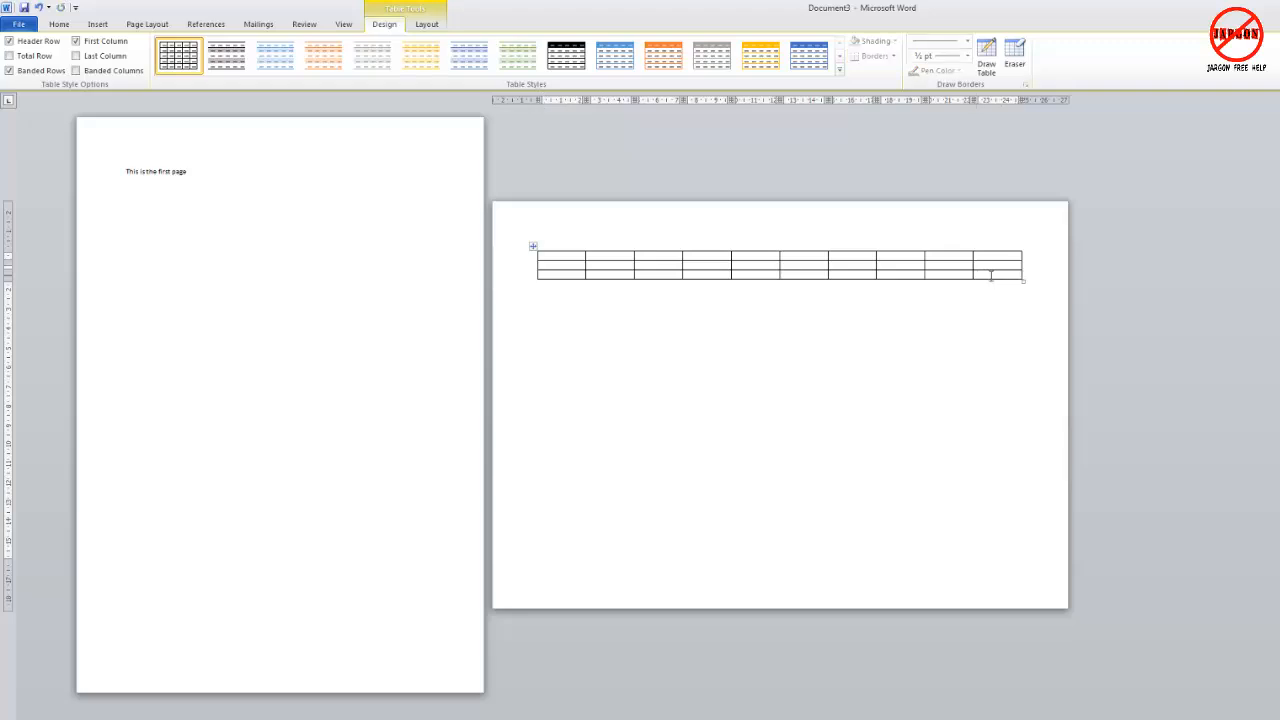
{"action": "left_click", "coordinate": [147, 24]}
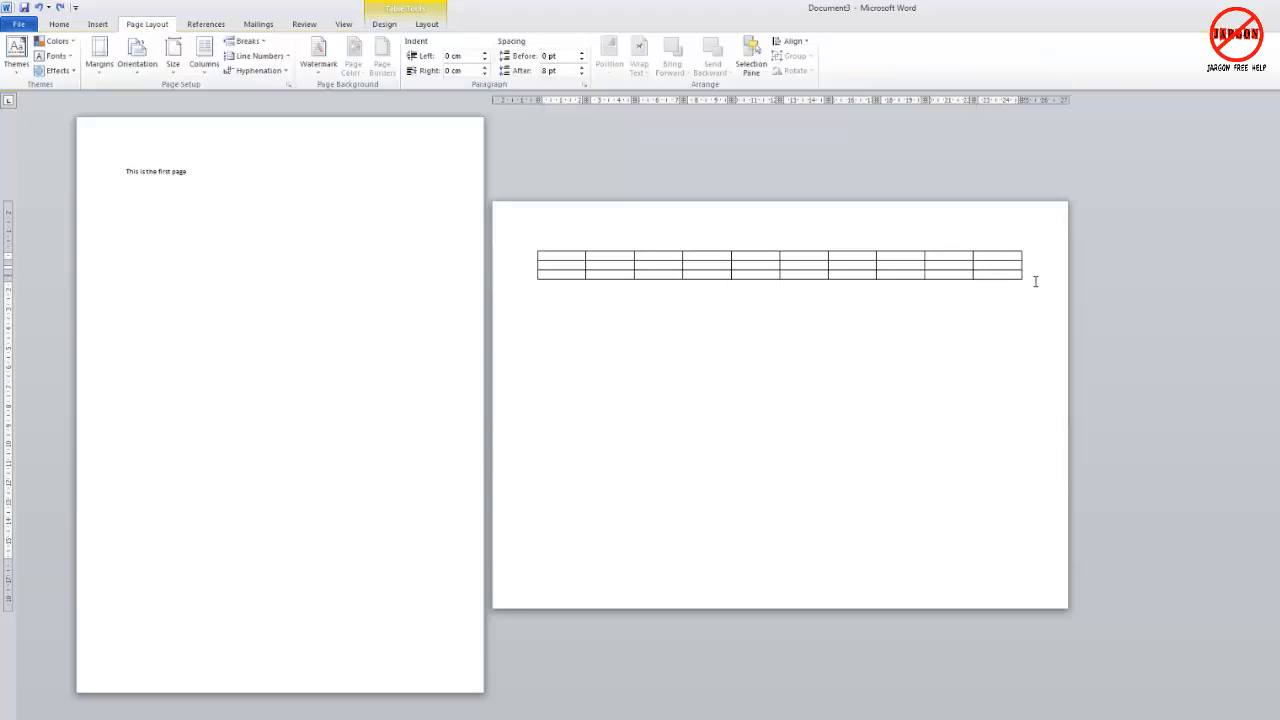
{"action": "left_click", "coordinate": [97, 23]}
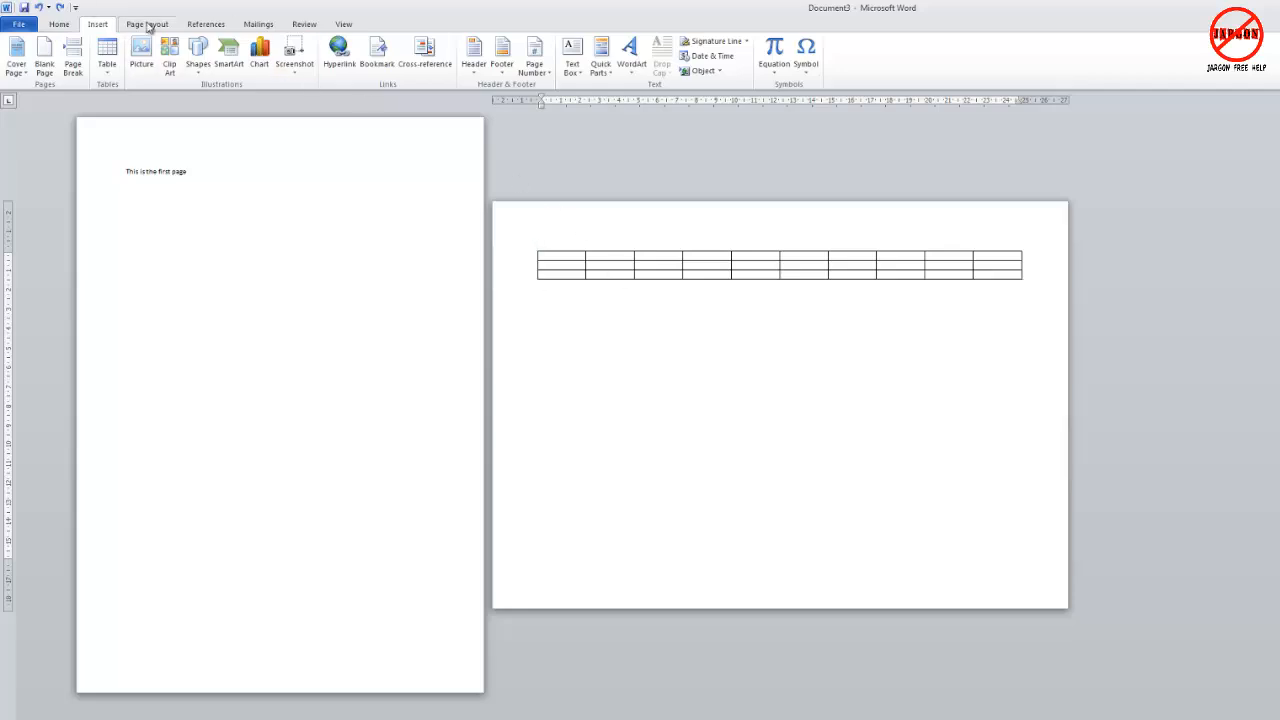
Reopen Page Setup below the table, choose Portrait, and view the Apply to options.
{"action": "left_click", "coordinate": [146, 24]}
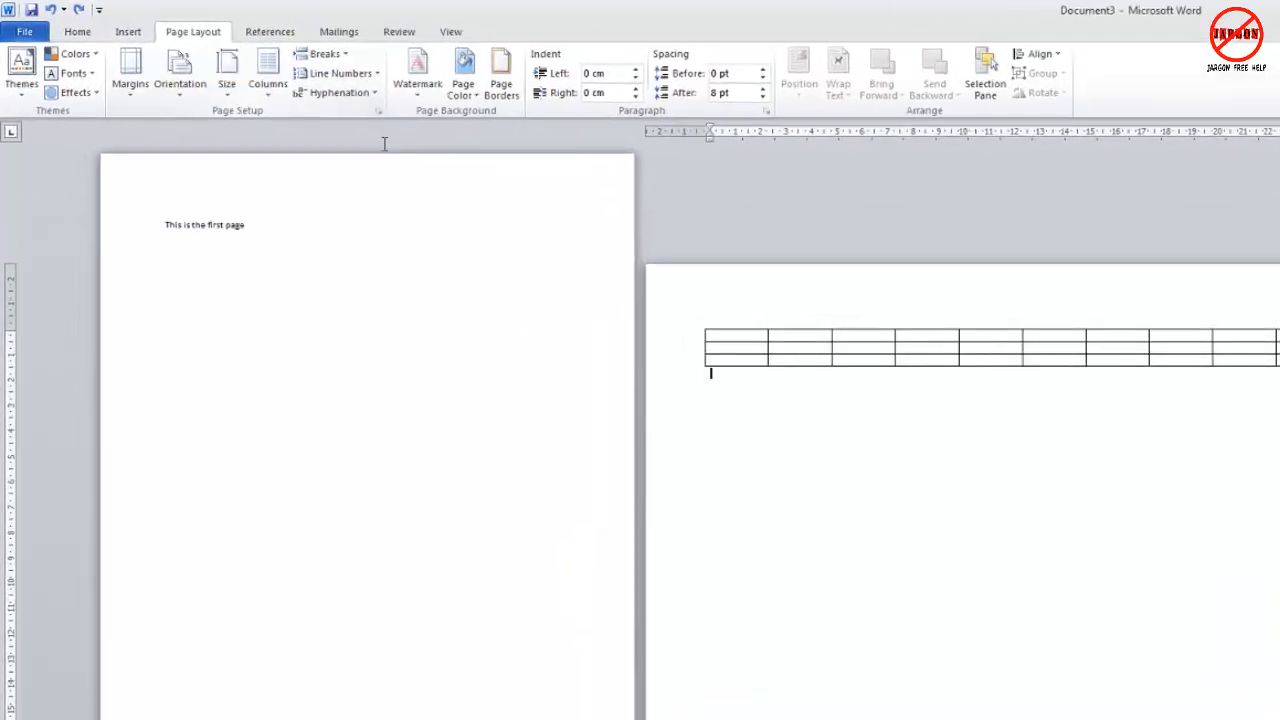
{"action": "mouse_move", "coordinate": [378, 116]}
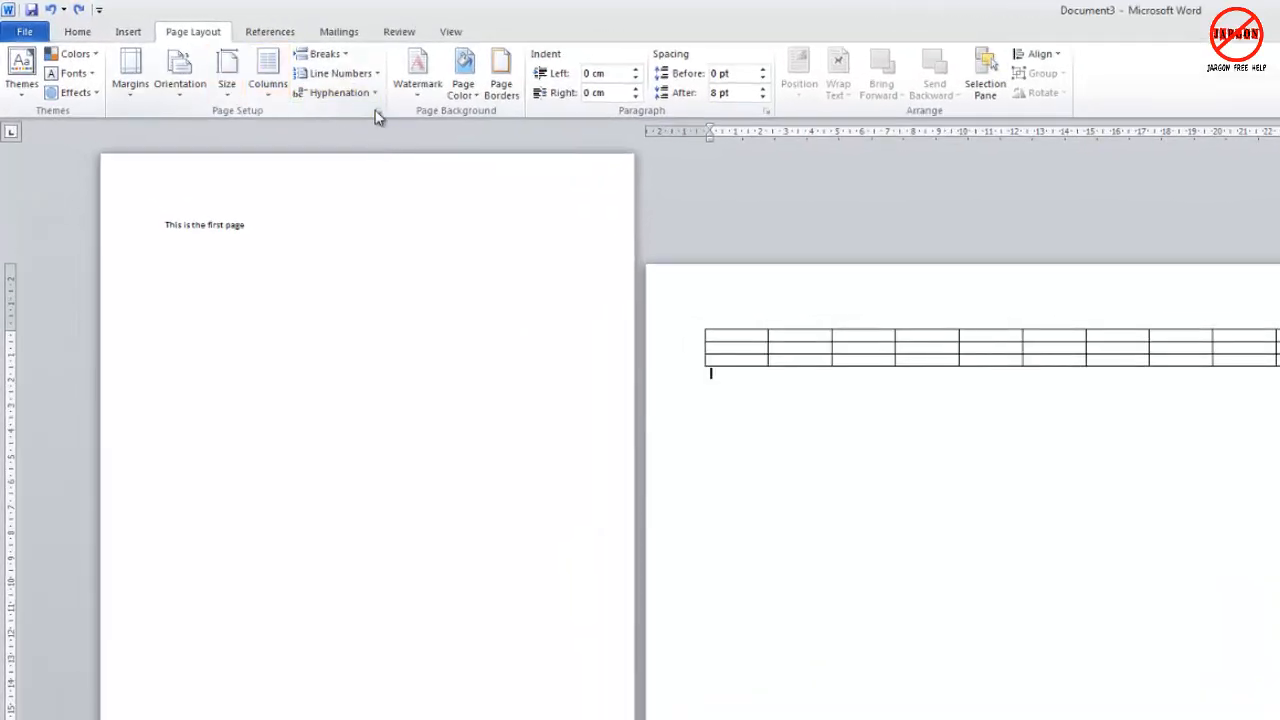
{"action": "mouse_move", "coordinate": [379, 110]}
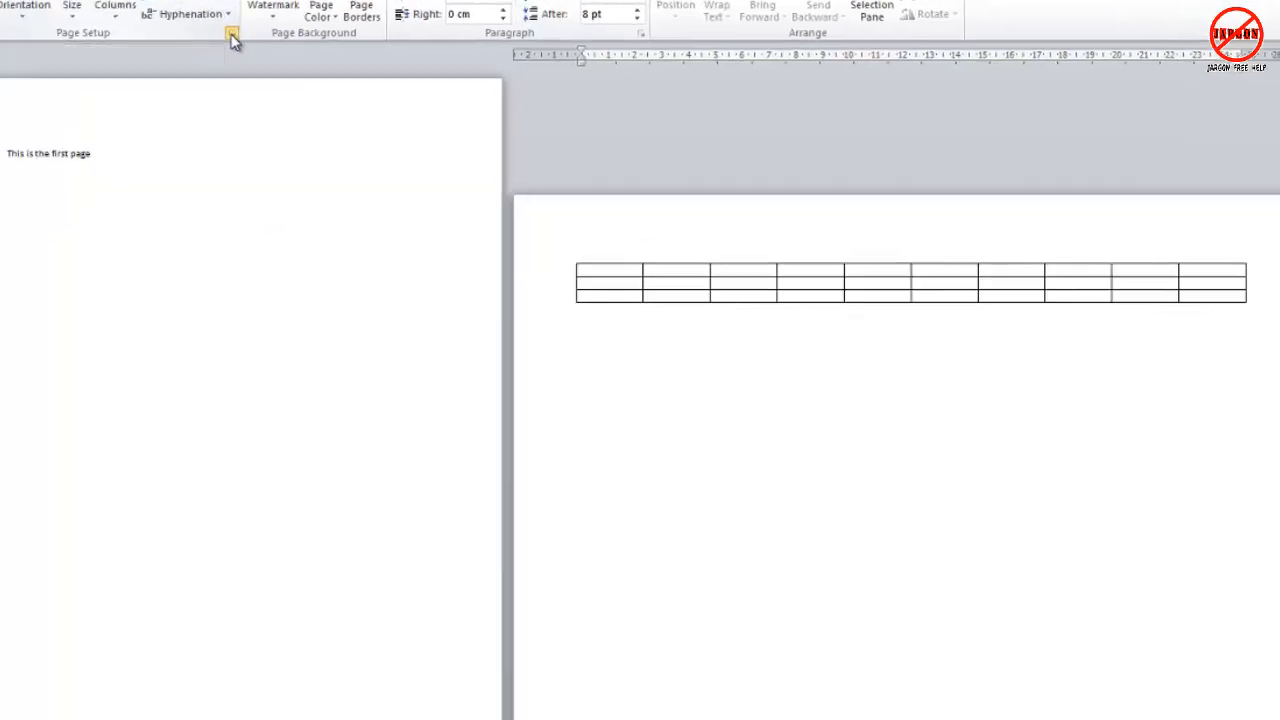
{"action": "left_click", "coordinate": [230, 33]}
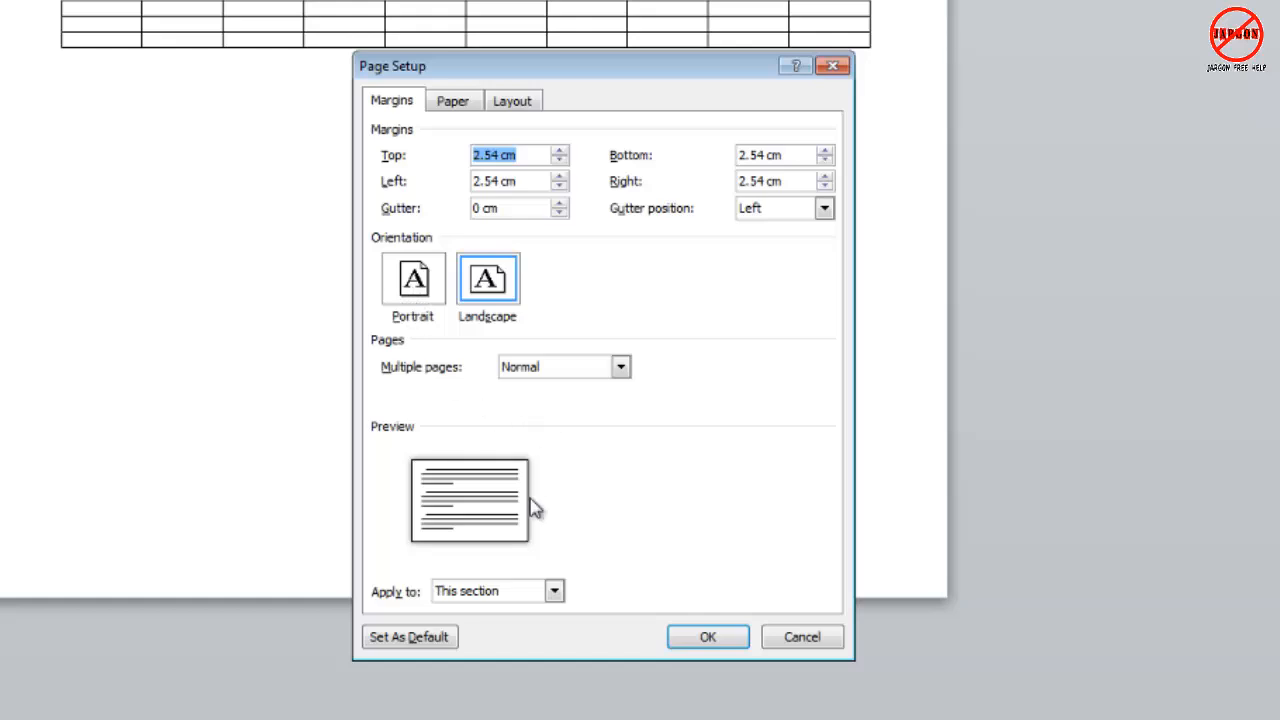
{"action": "mouse_move", "coordinate": [425, 295]}
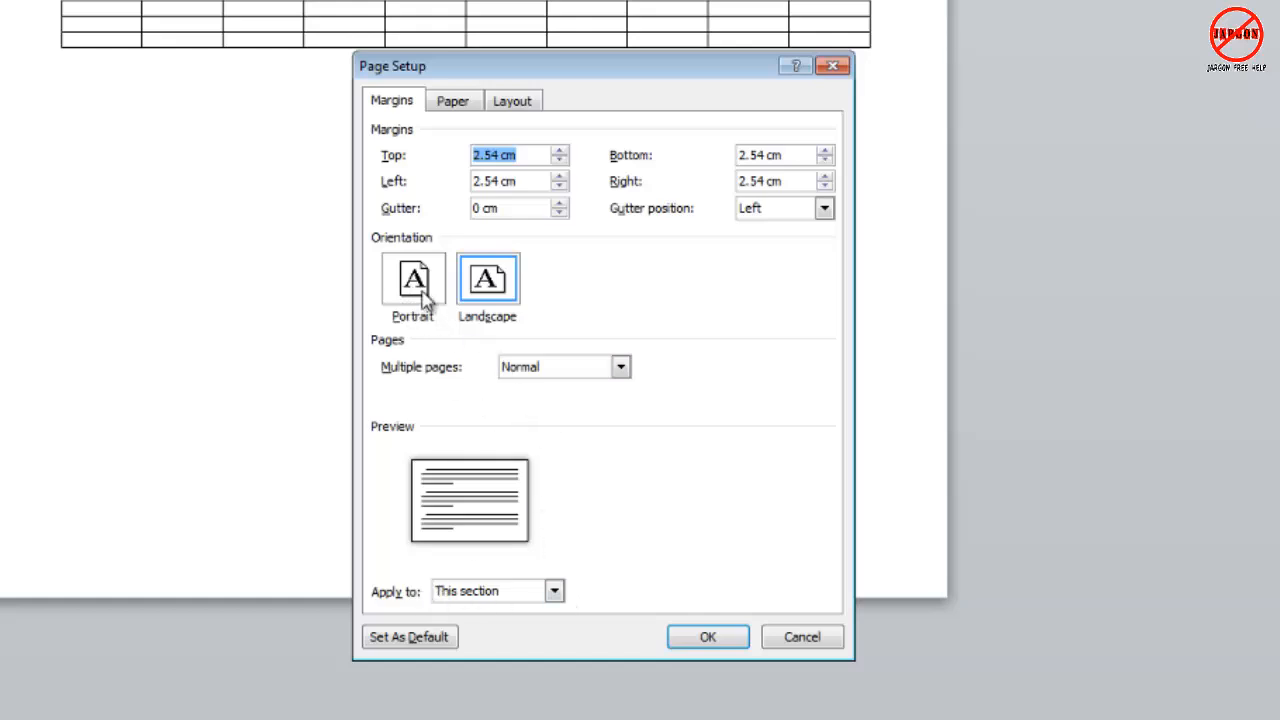
{"action": "left_click", "coordinate": [413, 280]}
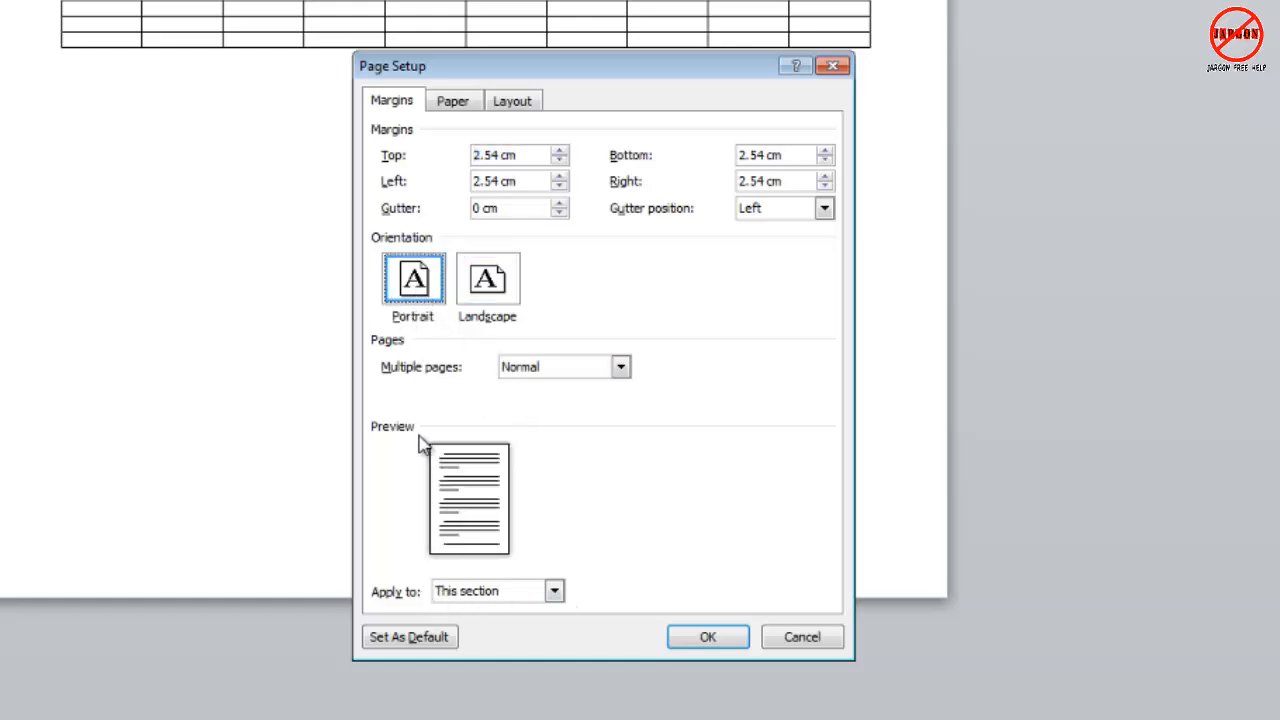
{"action": "mouse_move", "coordinate": [492, 602]}
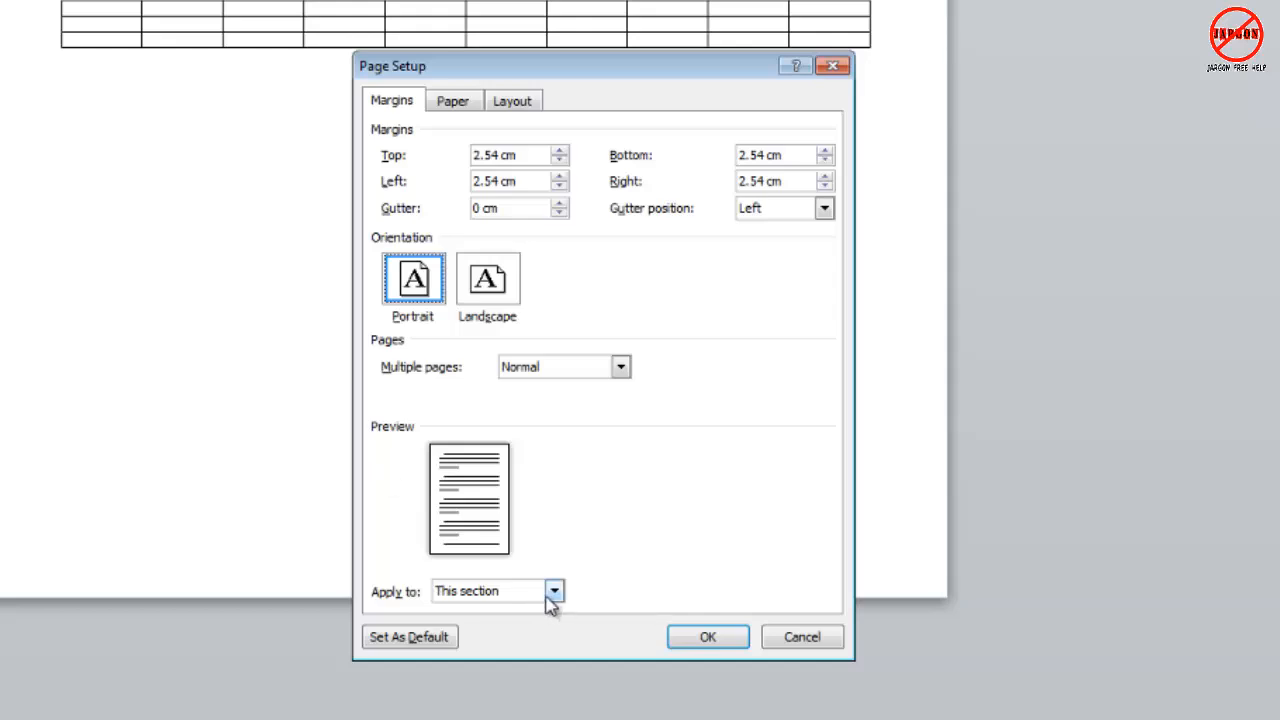
{"action": "mouse_move", "coordinate": [557, 607]}
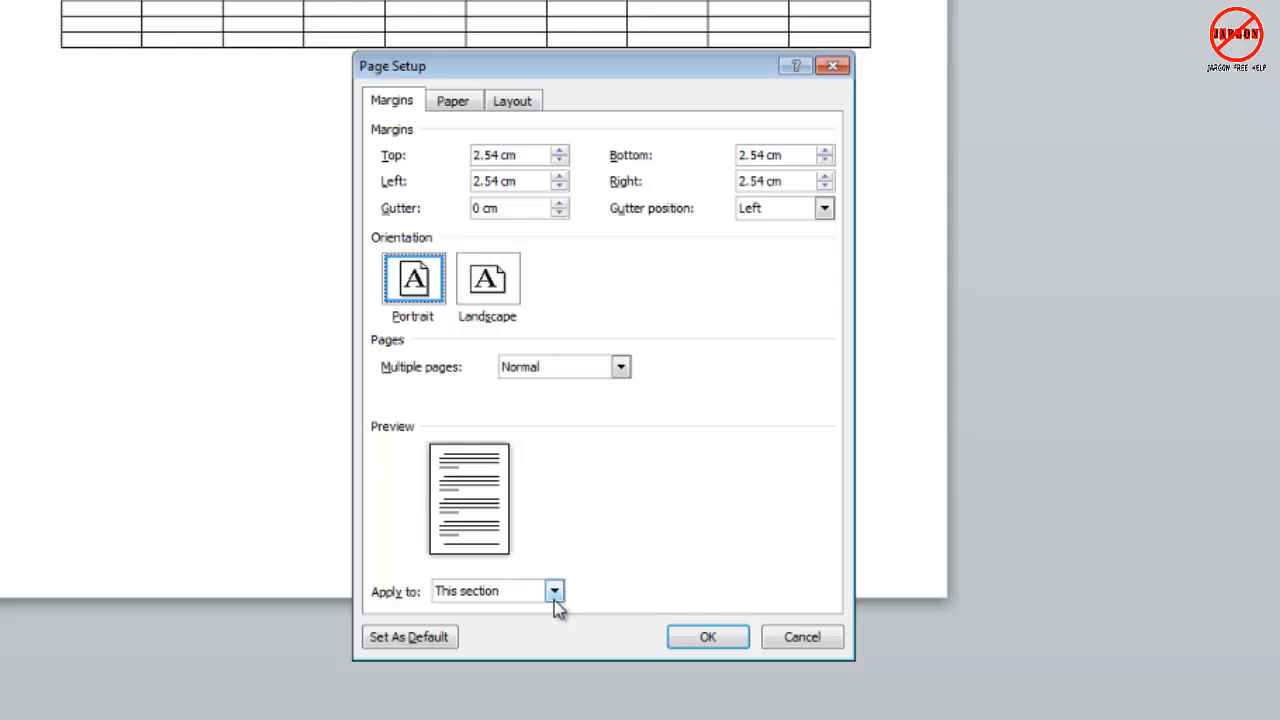
{"action": "mouse_move", "coordinate": [548, 568]}
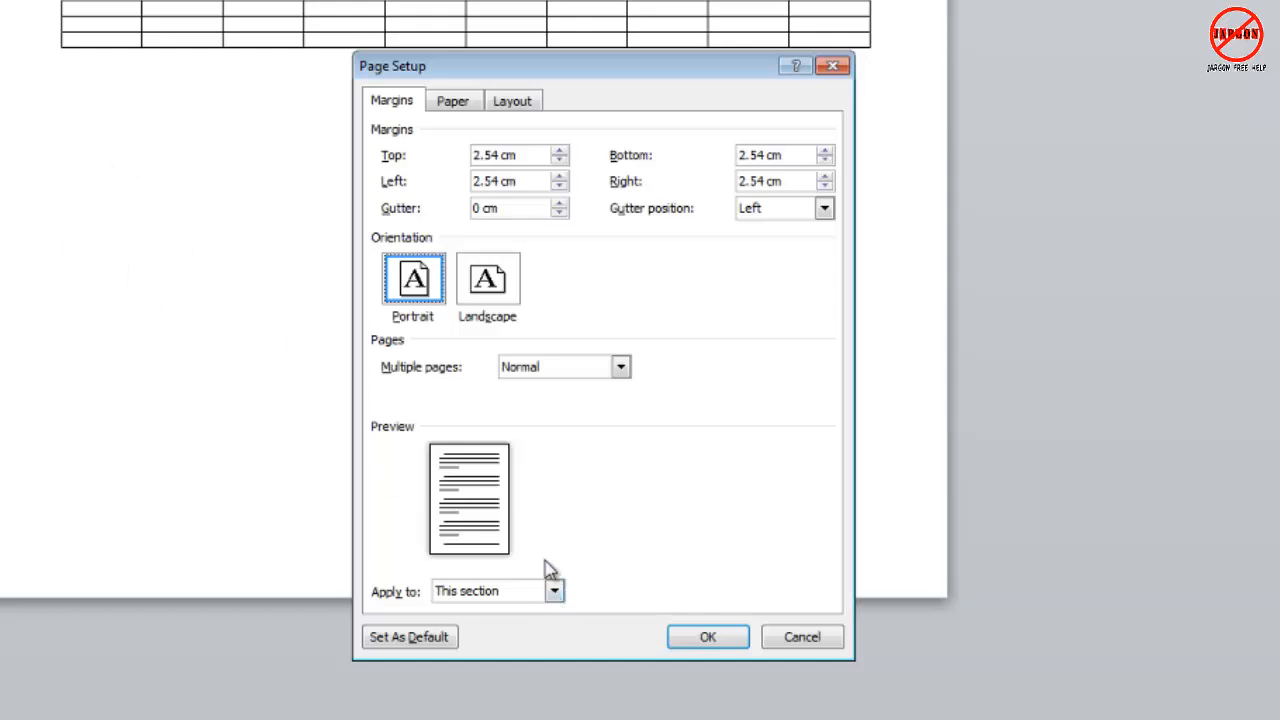
{"action": "left_click", "coordinate": [555, 590]}
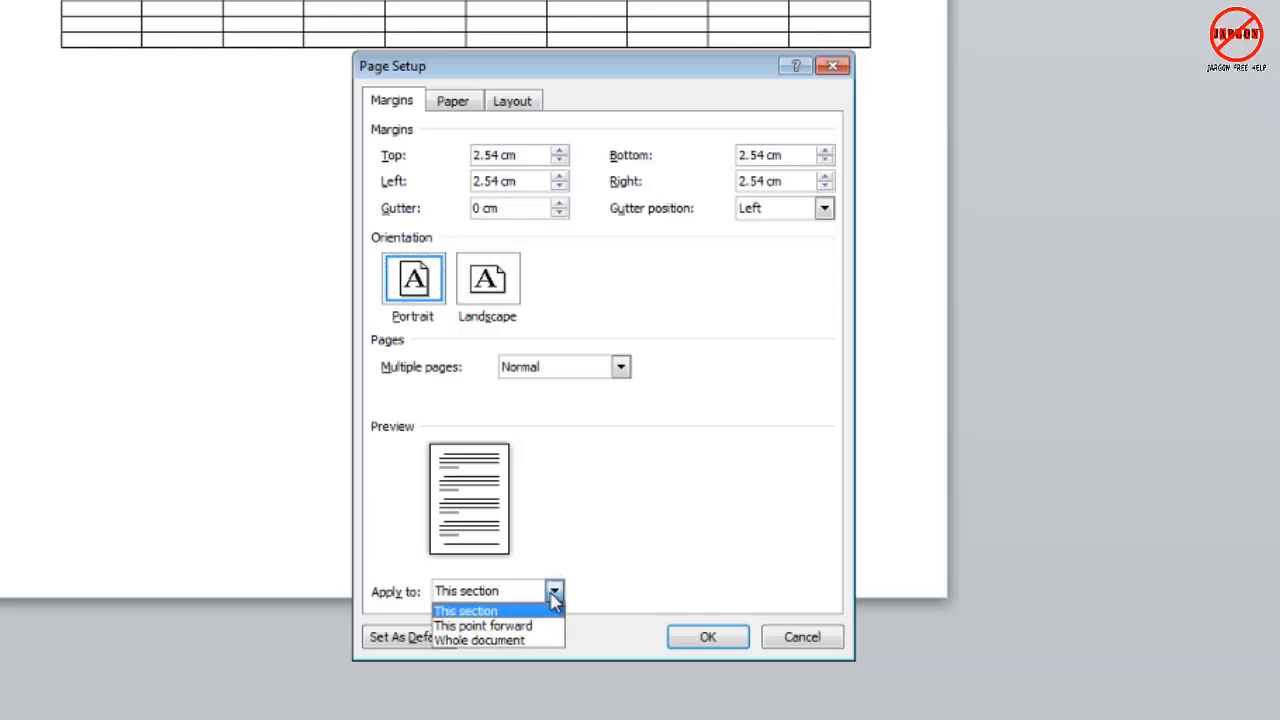
{"action": "mouse_move", "coordinate": [556, 618]}
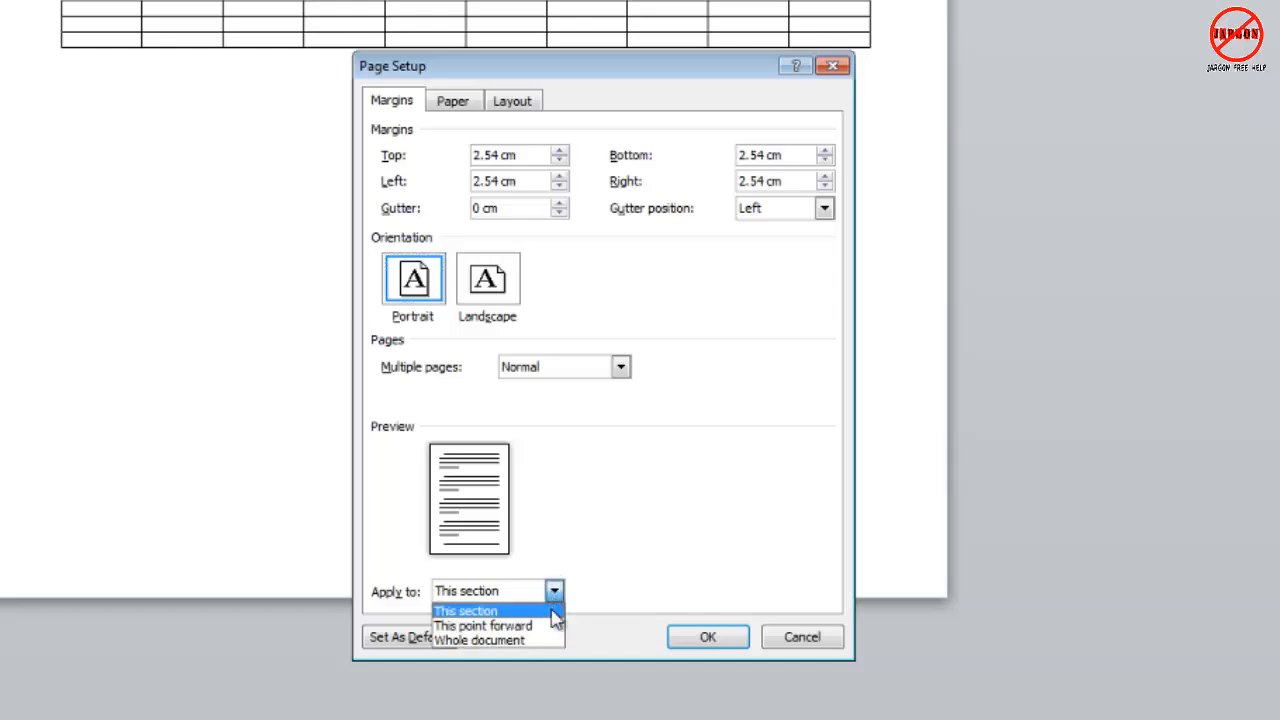
{"action": "mouse_move", "coordinate": [545, 640]}
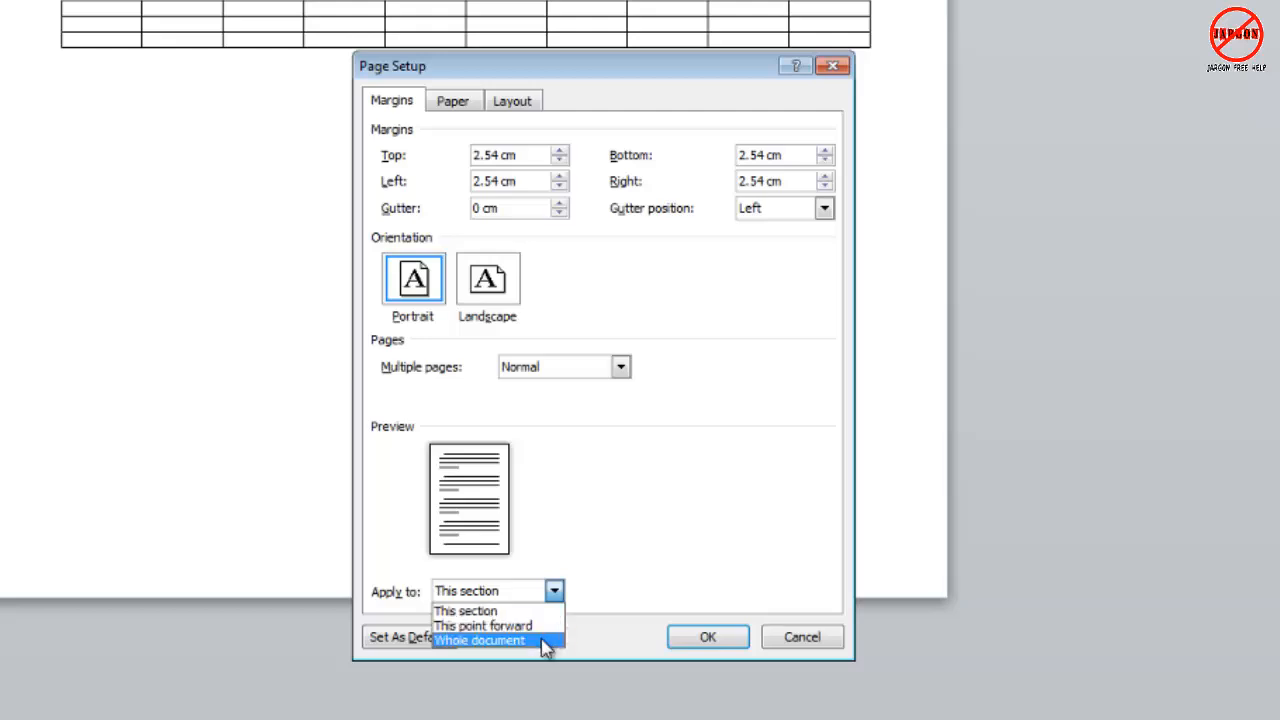
{"action": "mouse_move", "coordinate": [540, 625]}
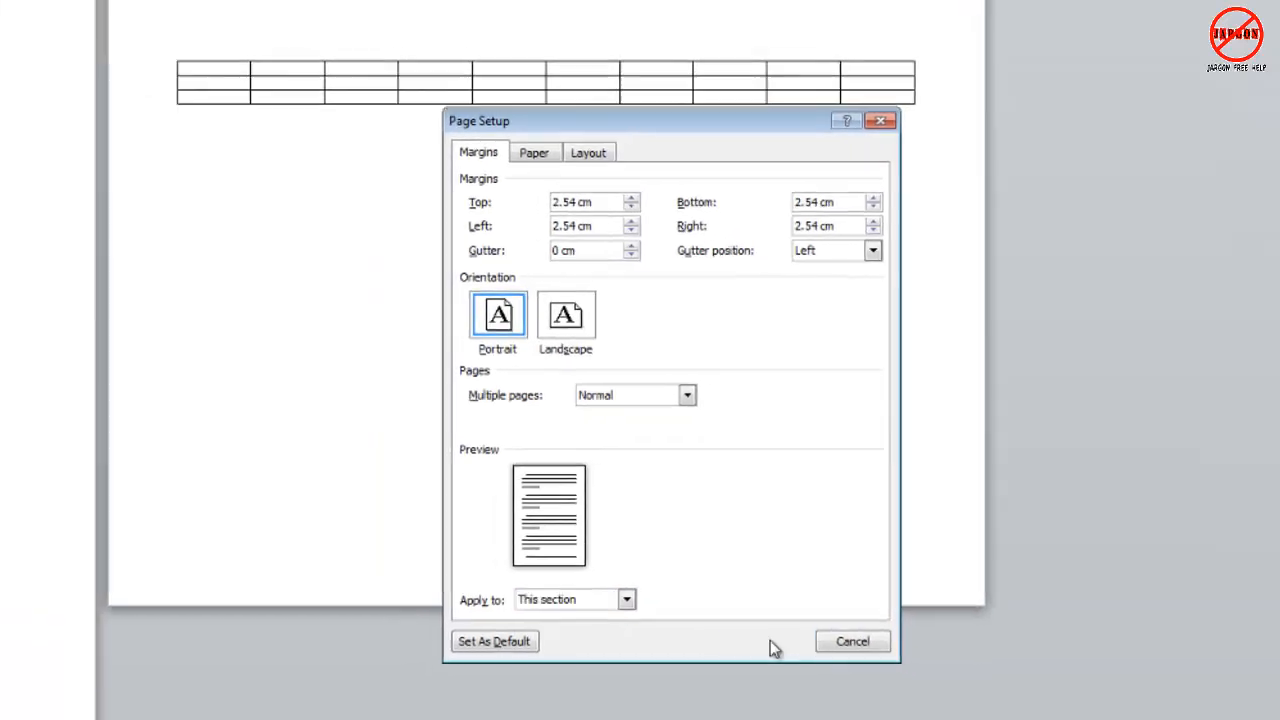
Reselect Landscape for this section and close Page Setup.
{"action": "left_click", "coordinate": [852, 641]}
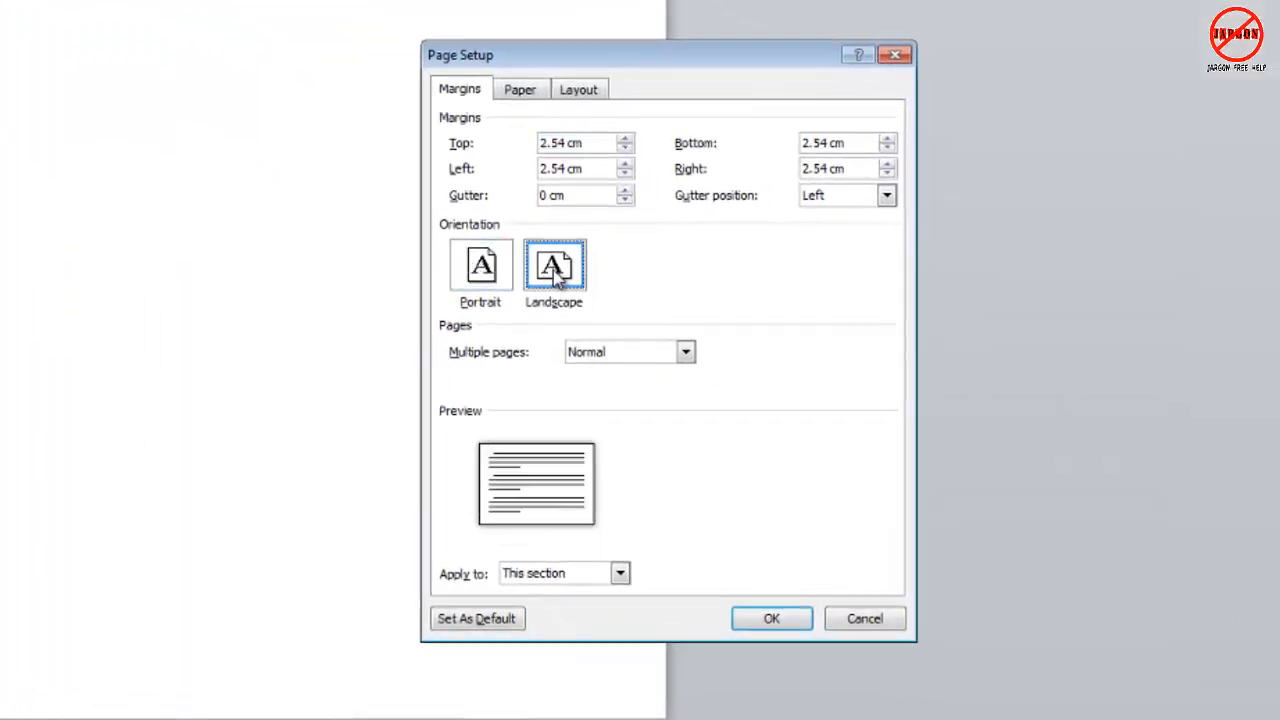
{"action": "mouse_move", "coordinate": [565, 585]}
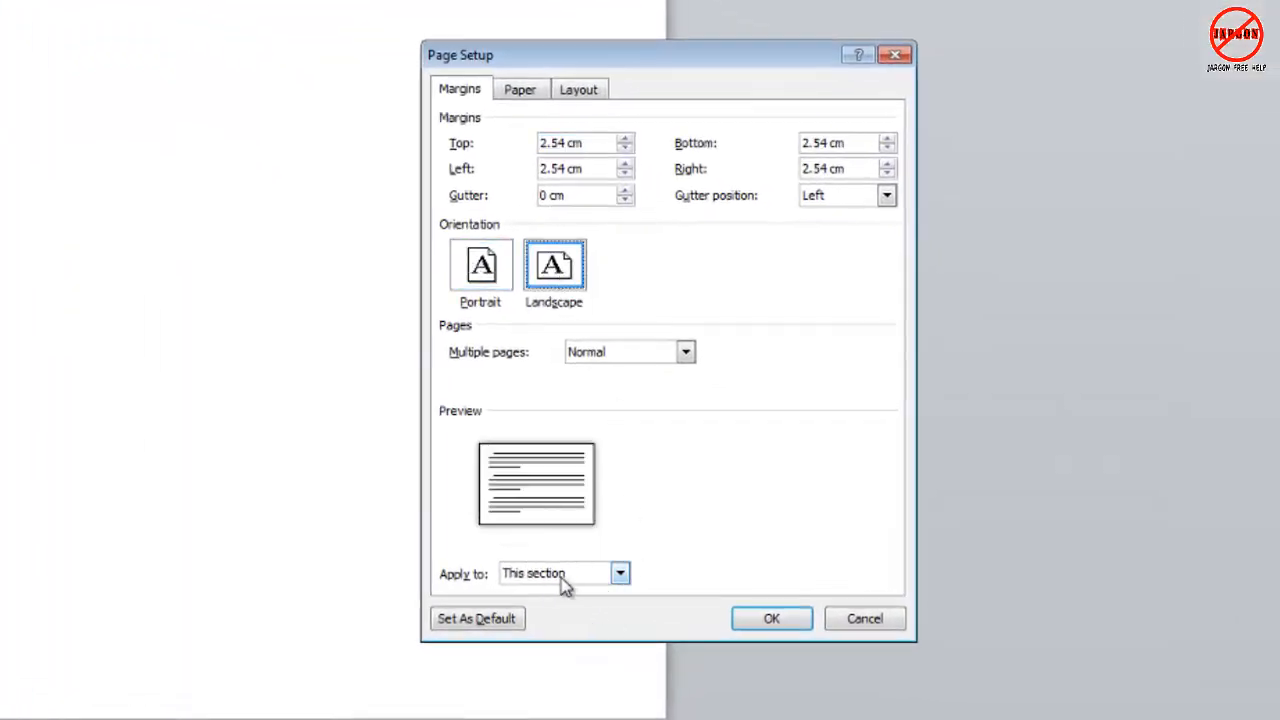
{"action": "left_click", "coordinate": [771, 618]}
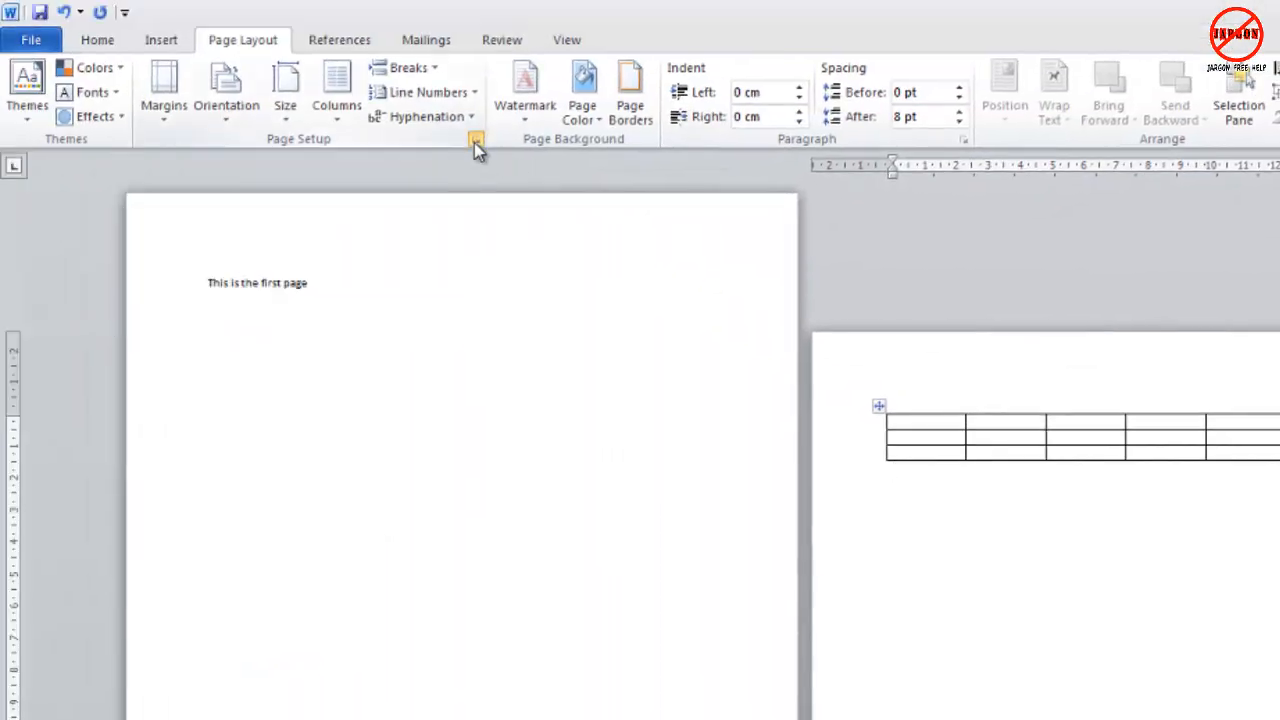
Apply Portrait orientation from this point forward to create the third page.
{"action": "left_click", "coordinate": [476, 139]}
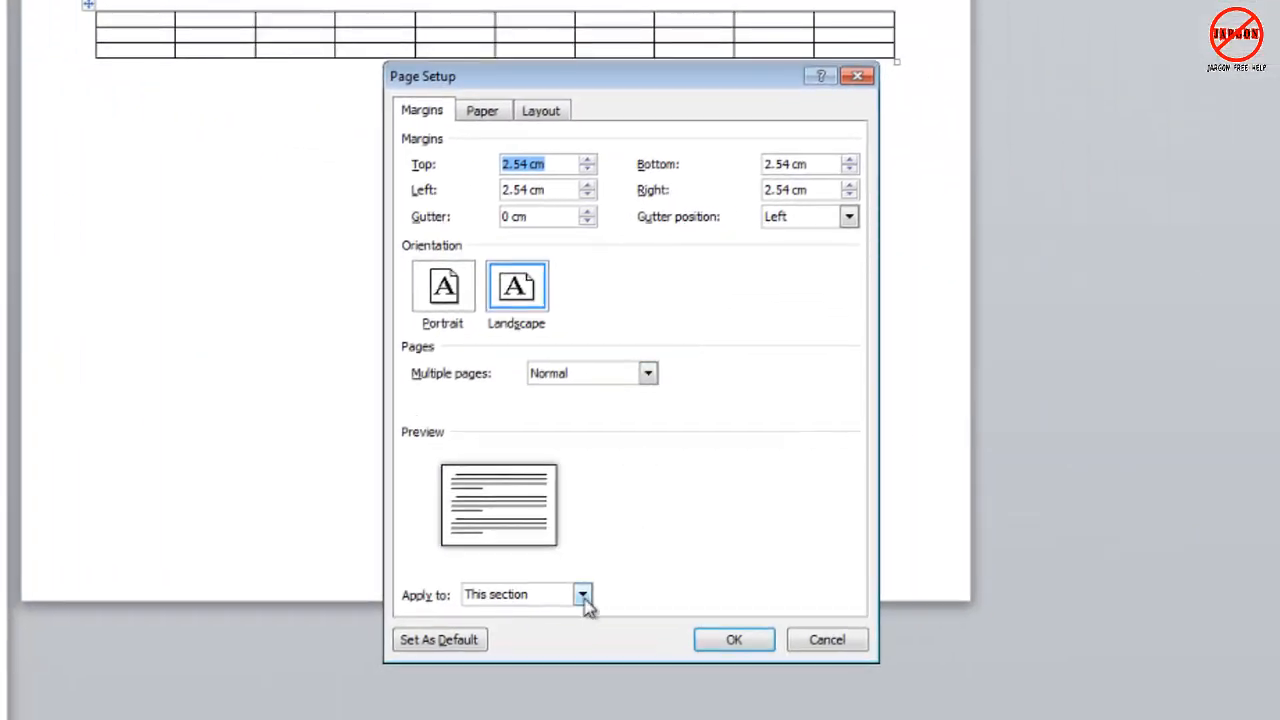
{"action": "left_click", "coordinate": [583, 594]}
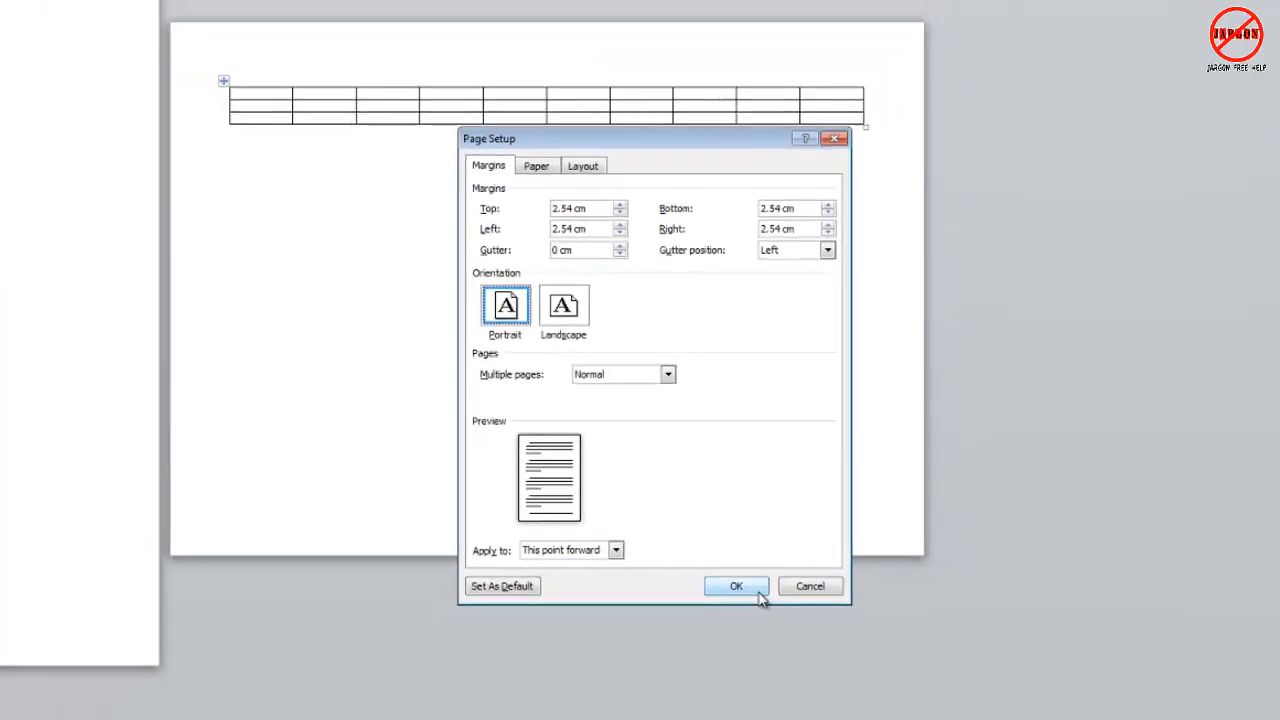
{"action": "left_click", "coordinate": [736, 586]}
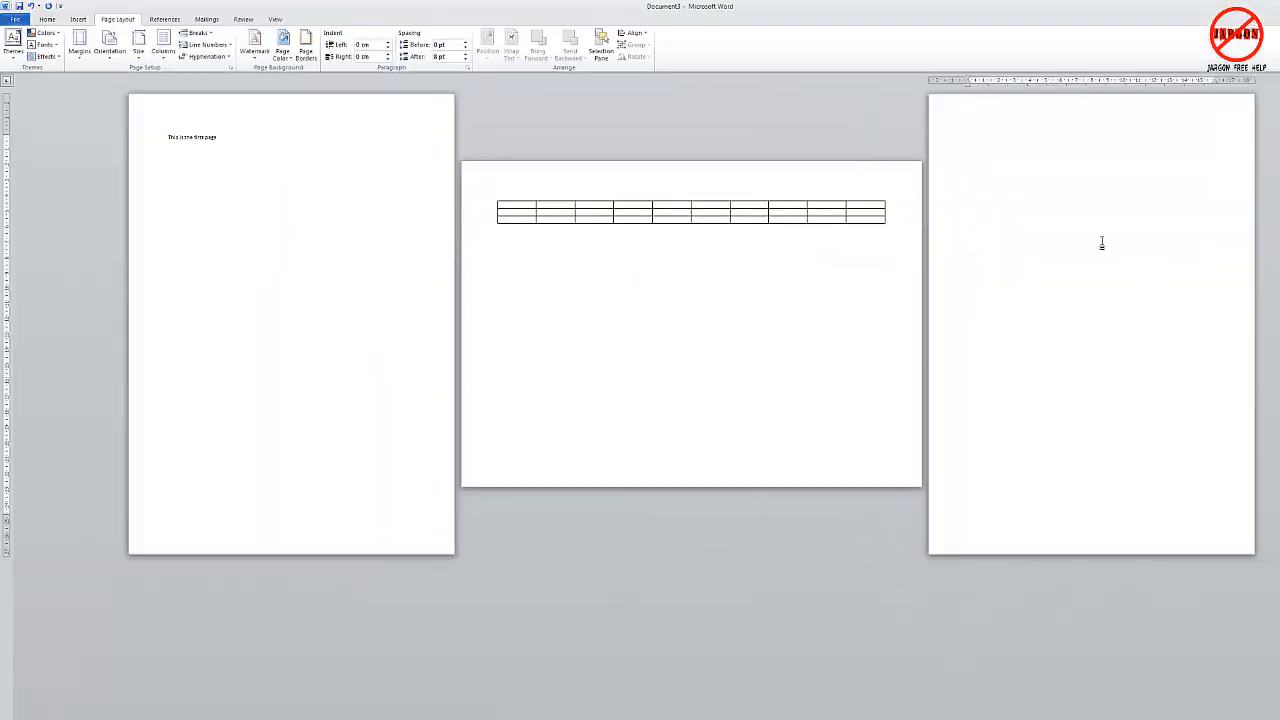
Start the third page's sentence with 'This is the' and click in the document.
{"action": "type", "text": "This is the third page"}
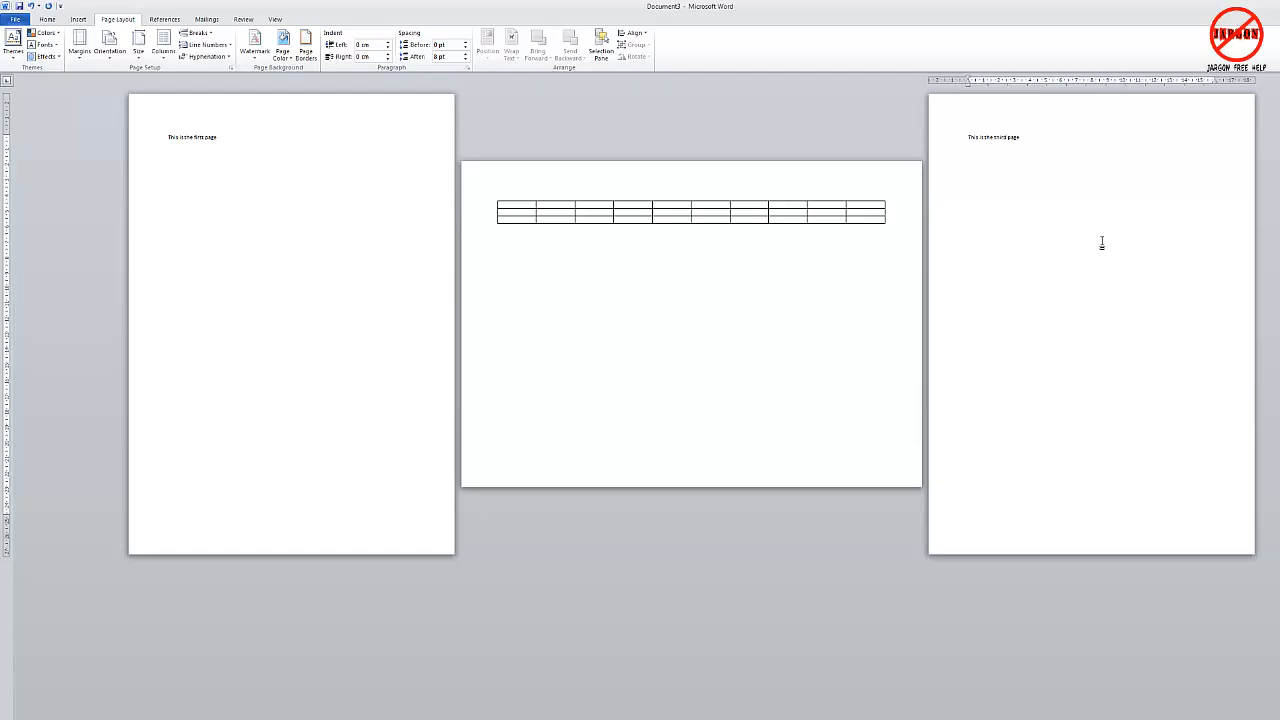
{"action": "left_click", "coordinate": [1016, 137]}
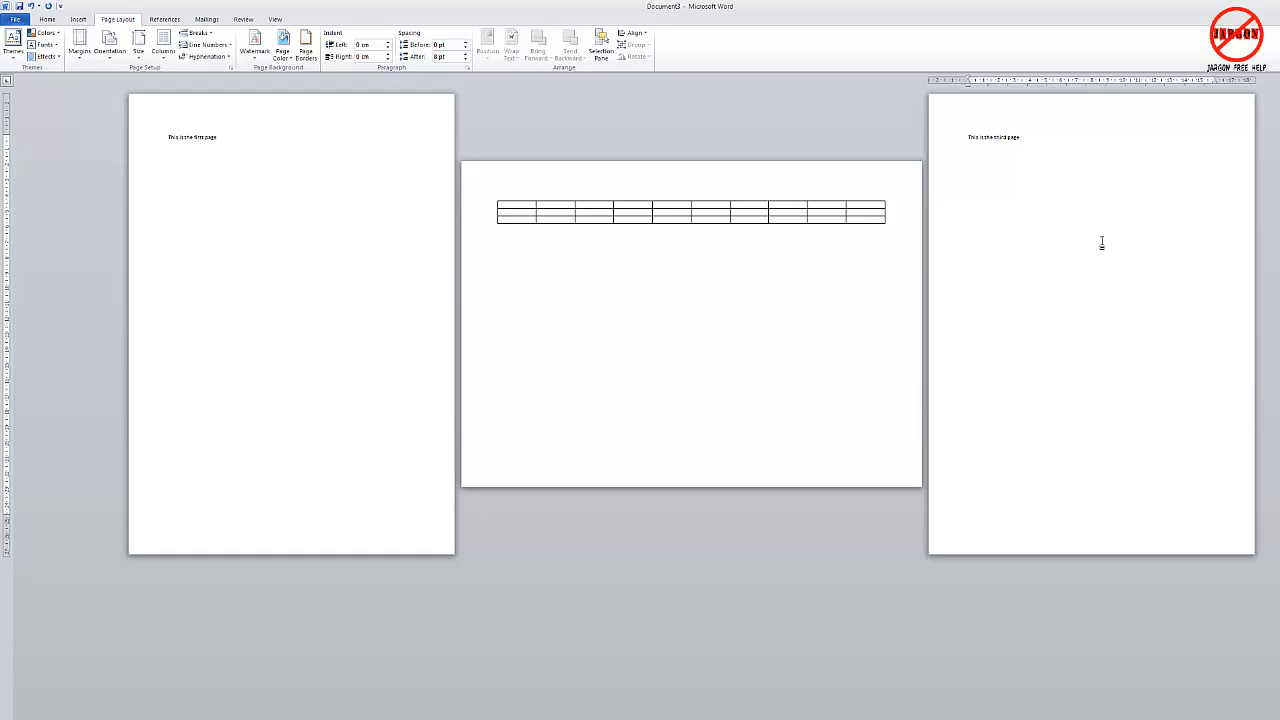
{"action": "left_click", "coordinate": [1016, 137]}
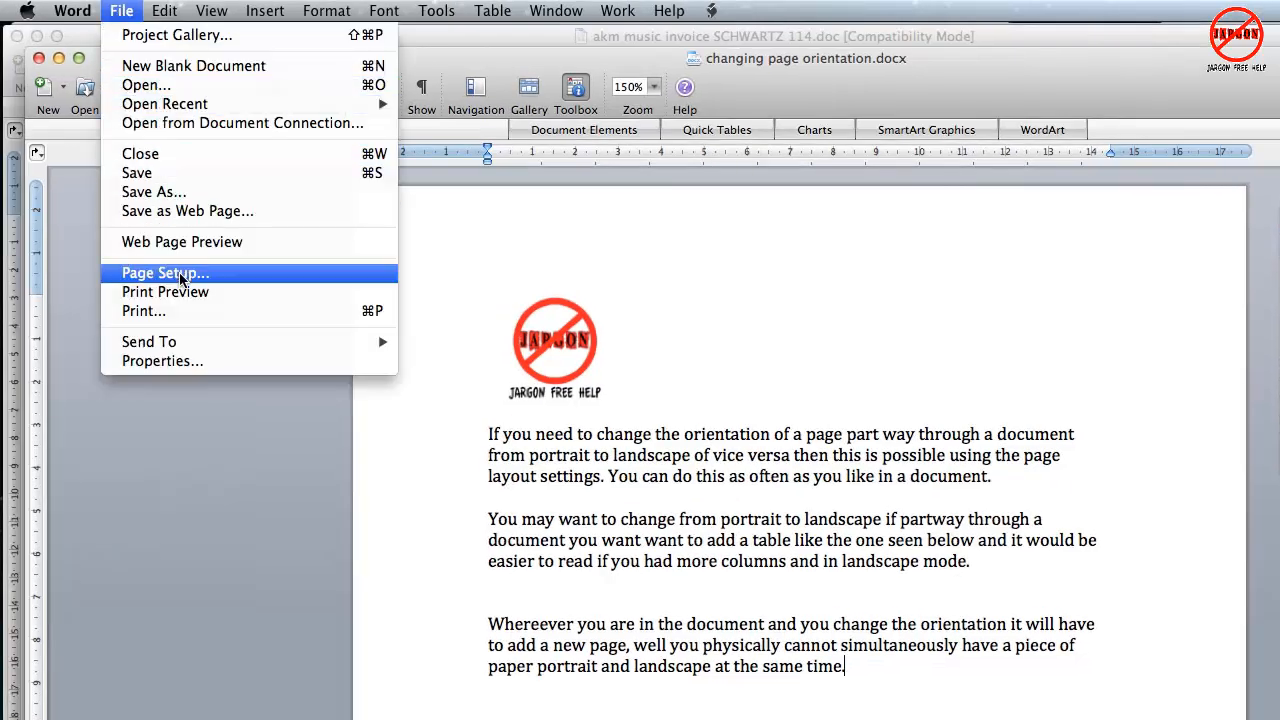
Apply landscape from this point forward using Page Setup's Microsoft Word settings.
{"action": "left_click", "coordinate": [165, 273]}
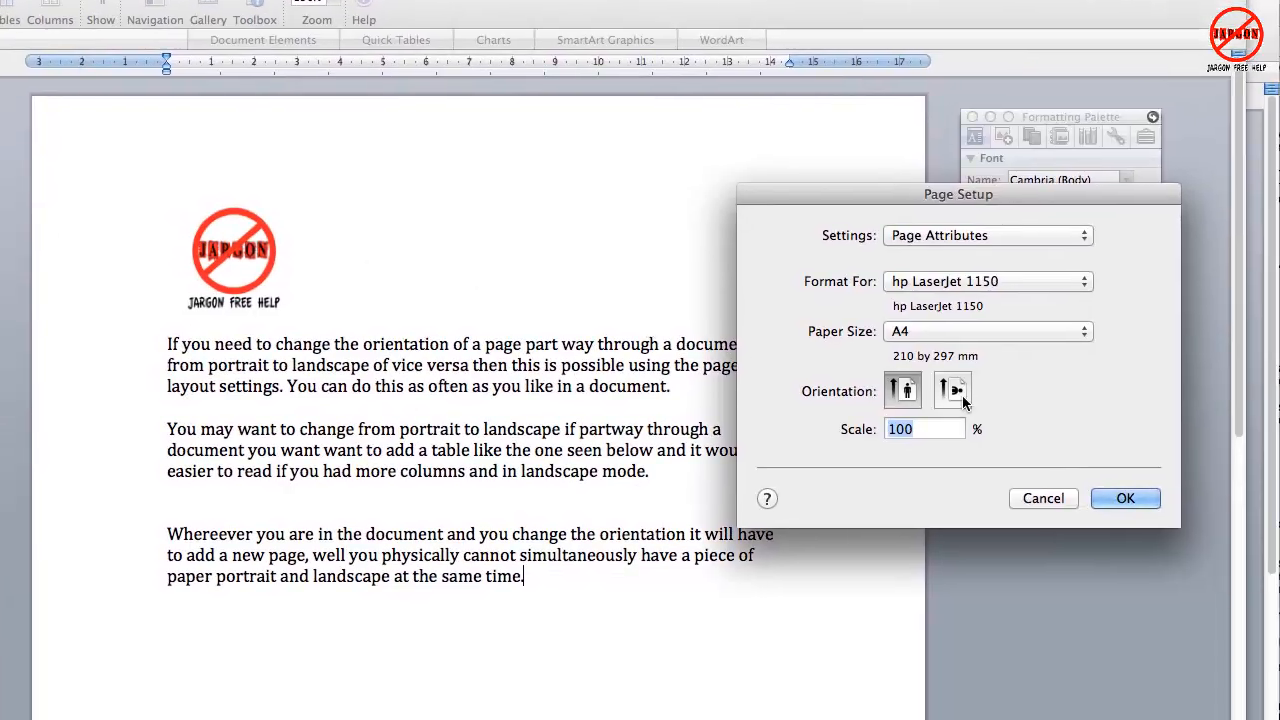
{"action": "left_click", "coordinate": [952, 390]}
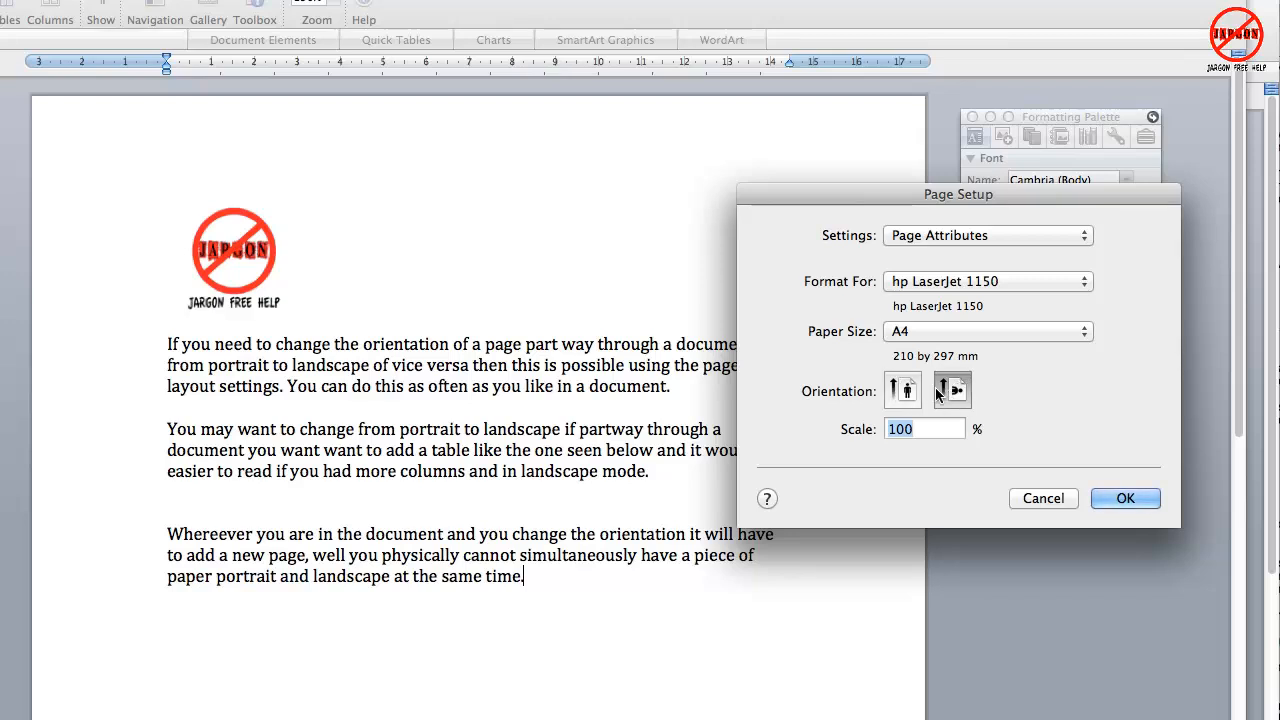
{"action": "left_click", "coordinate": [985, 235]}
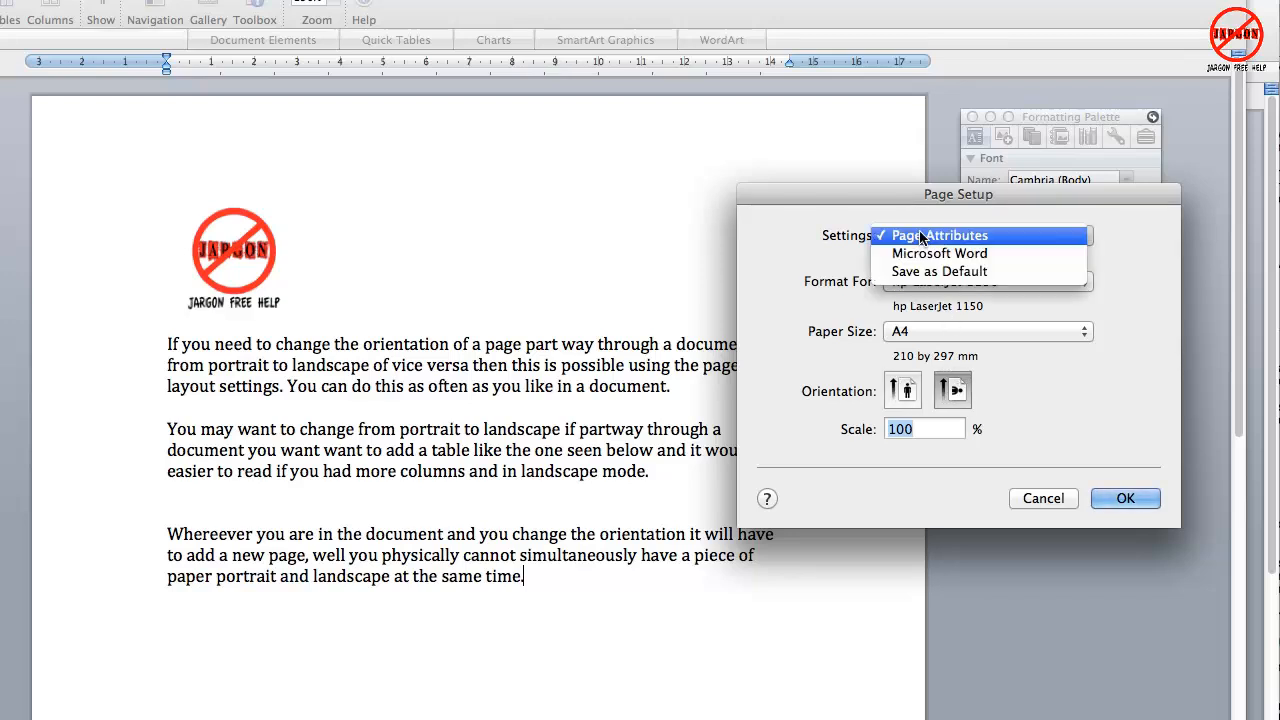
{"action": "mouse_move", "coordinate": [940, 253]}
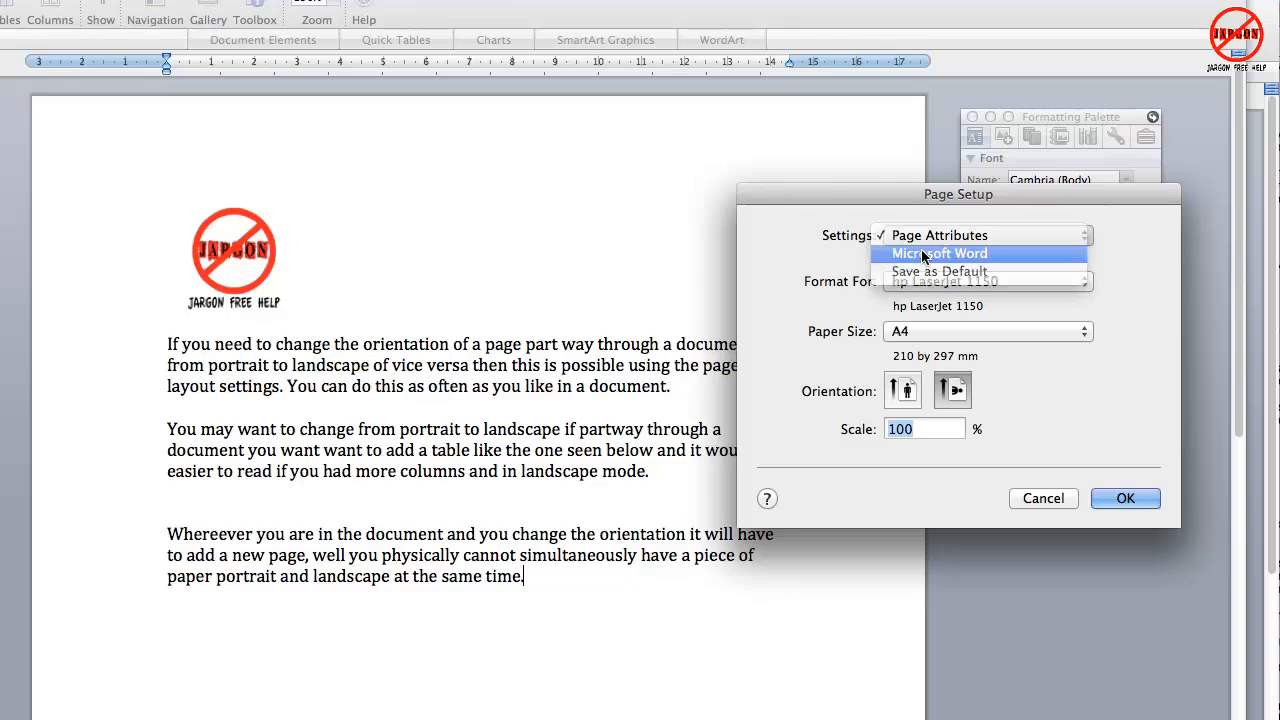
{"action": "left_click", "coordinate": [938, 253]}
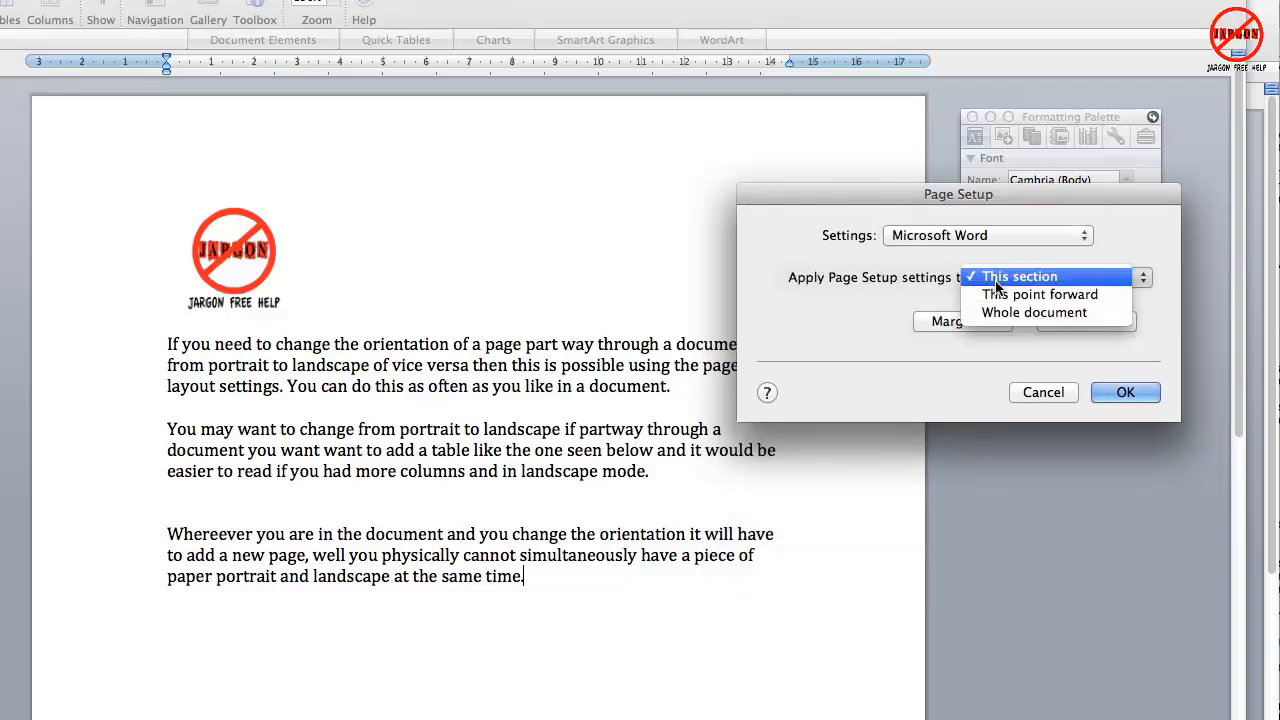
{"action": "mouse_move", "coordinate": [1040, 294]}
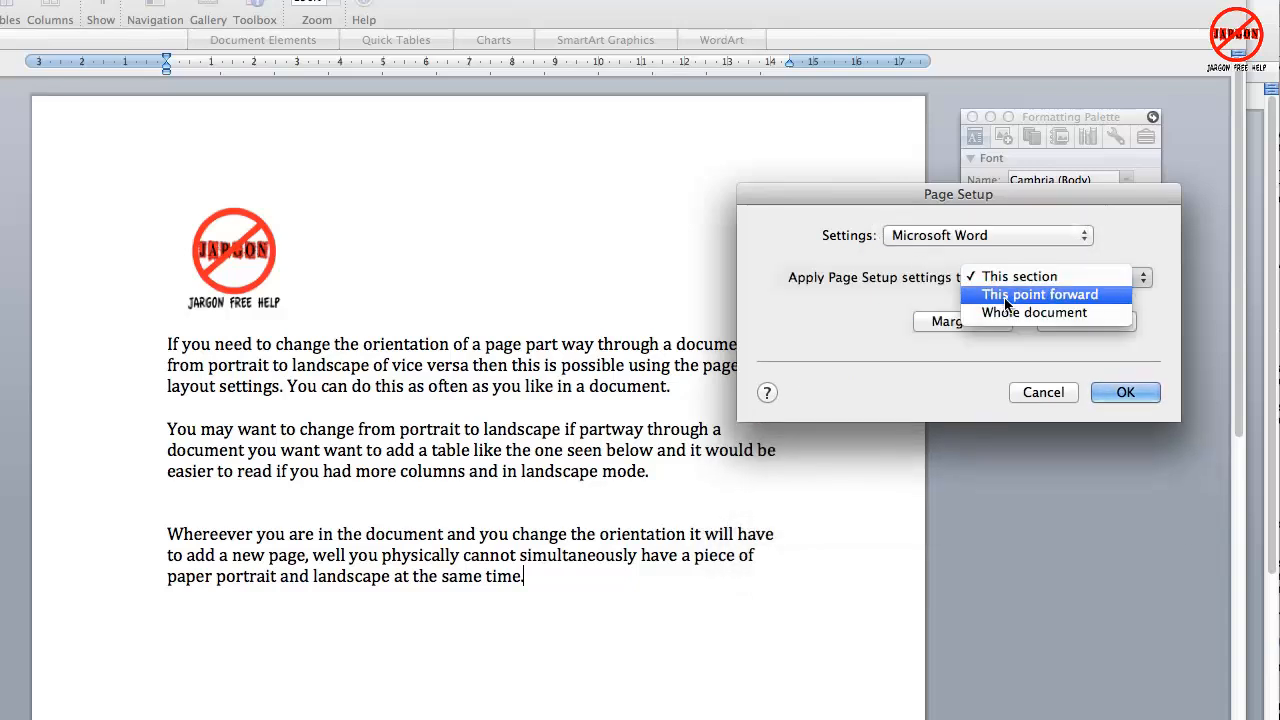
{"action": "left_click", "coordinate": [1040, 294]}
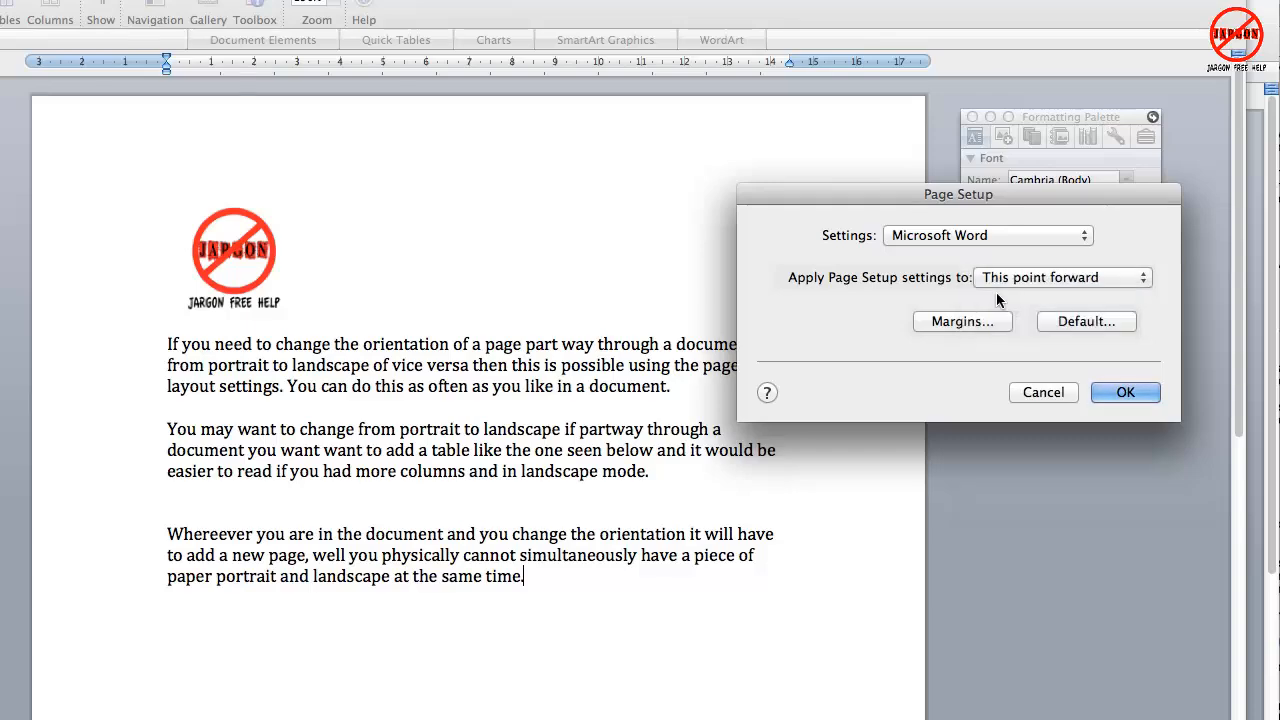
{"action": "left_click", "coordinate": [1124, 391]}
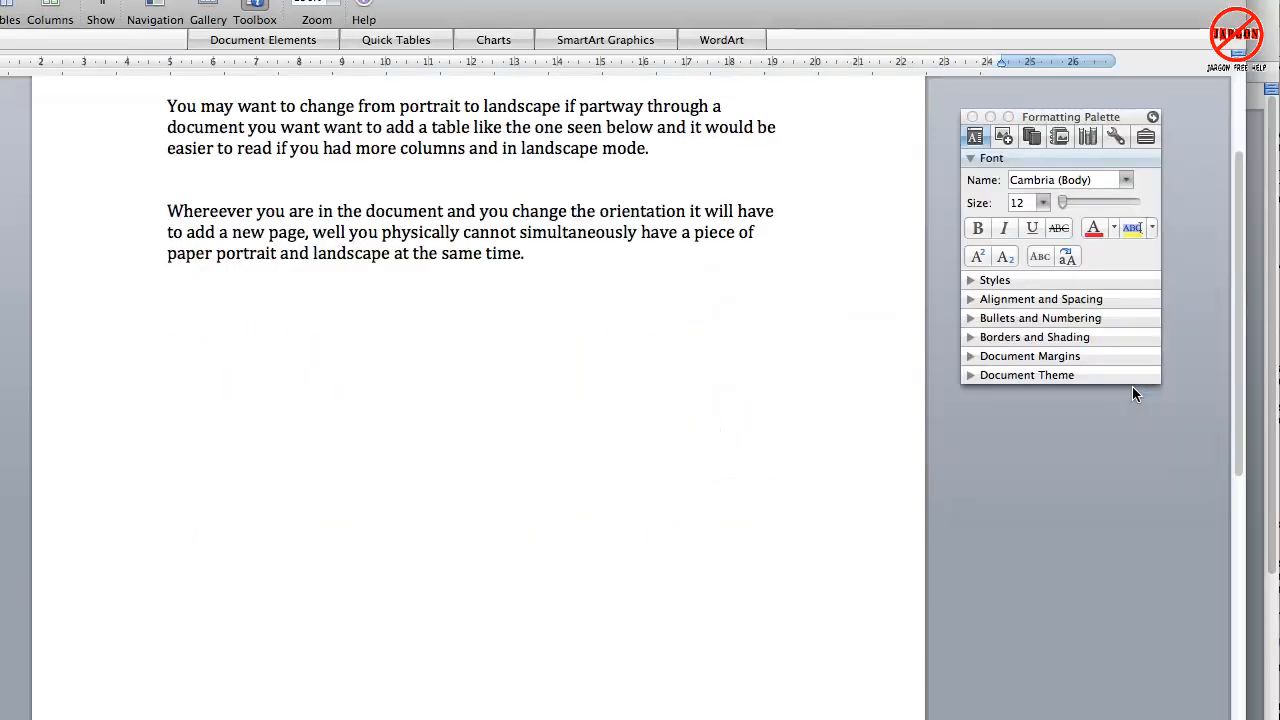